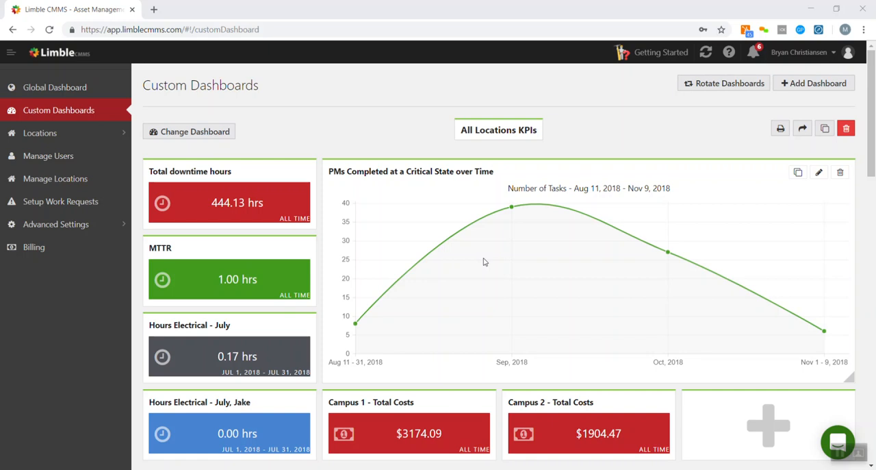
pyautogui.moveTo(257, 202)
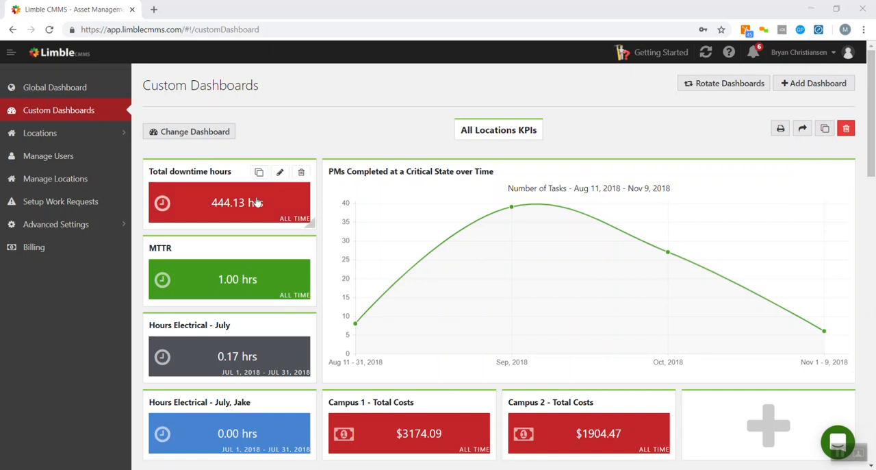
pyautogui.moveTo(343, 130)
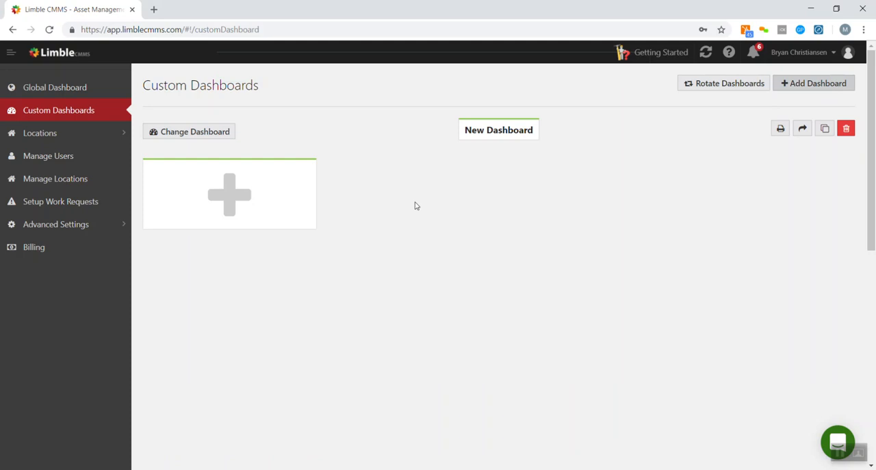
pyautogui.moveTo(383, 189)
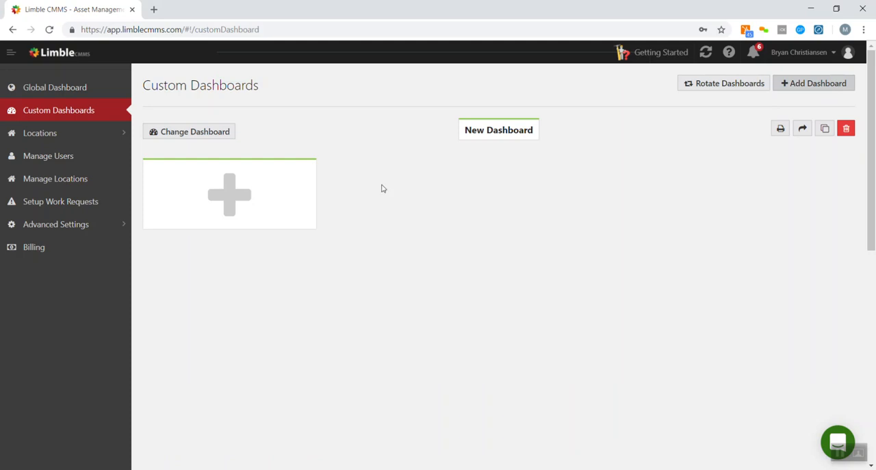
pyautogui.moveTo(241, 192)
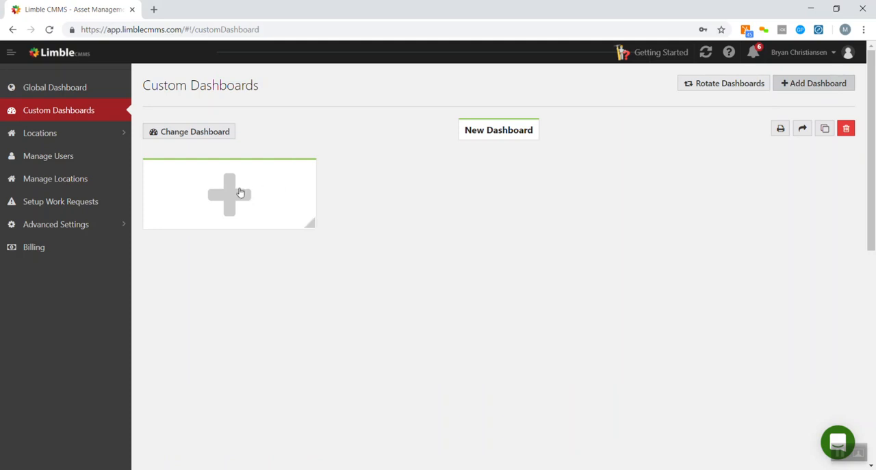
# - Start a Tasks widget counting completed Planned and Unplanned work orders
pyautogui.click(230, 194)
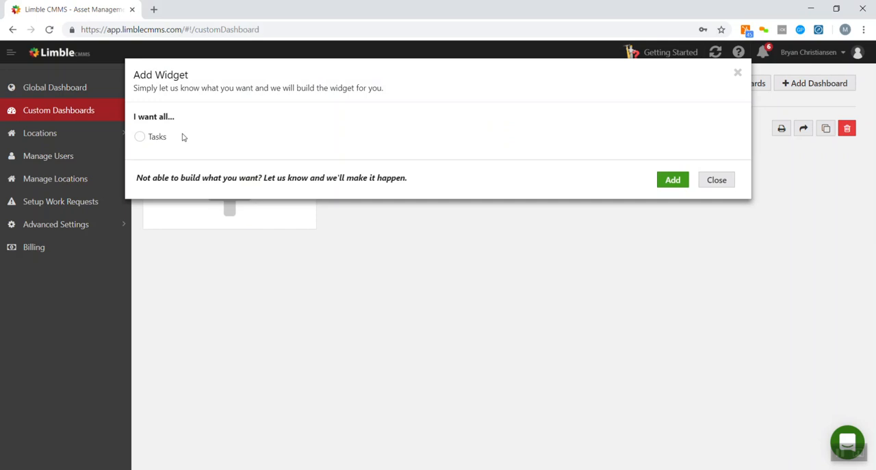
pyautogui.click(140, 137)
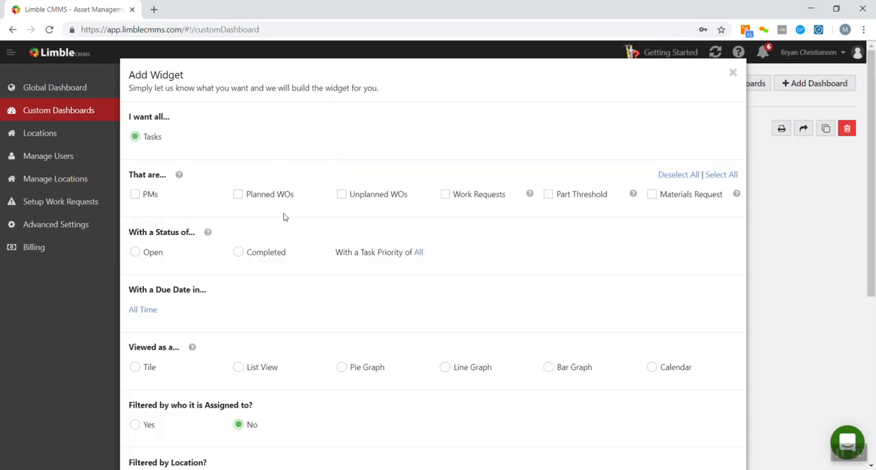
pyautogui.moveTo(322, 225)
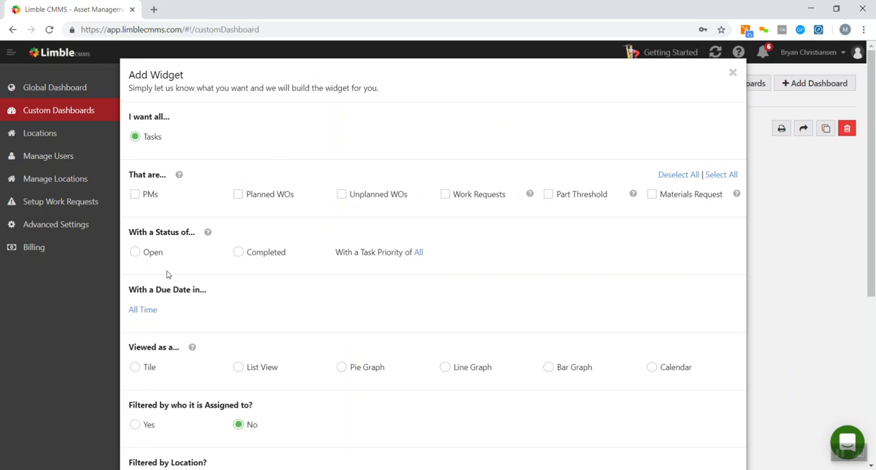
pyautogui.moveTo(268, 193)
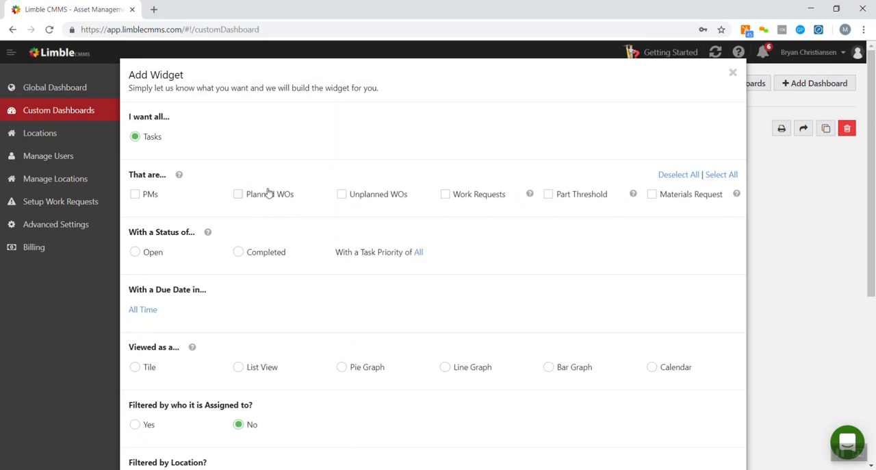
pyautogui.click(239, 194)
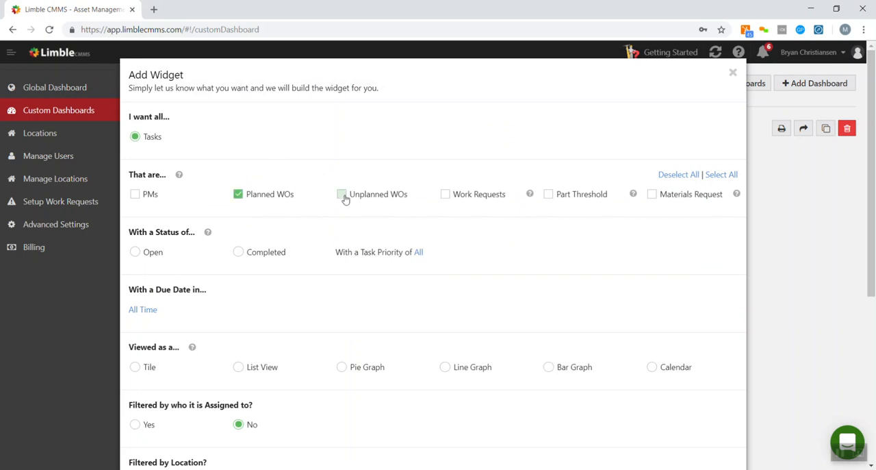
pyautogui.click(445, 194)
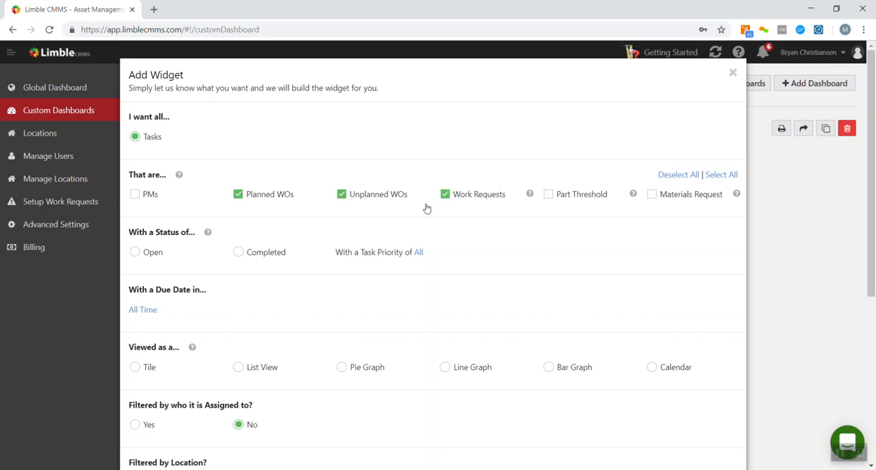
pyautogui.scroll(-3)
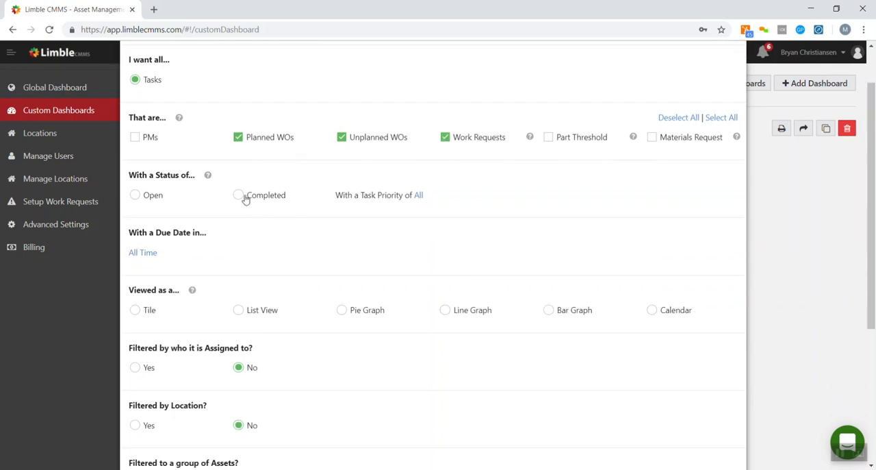
pyautogui.click(238, 194)
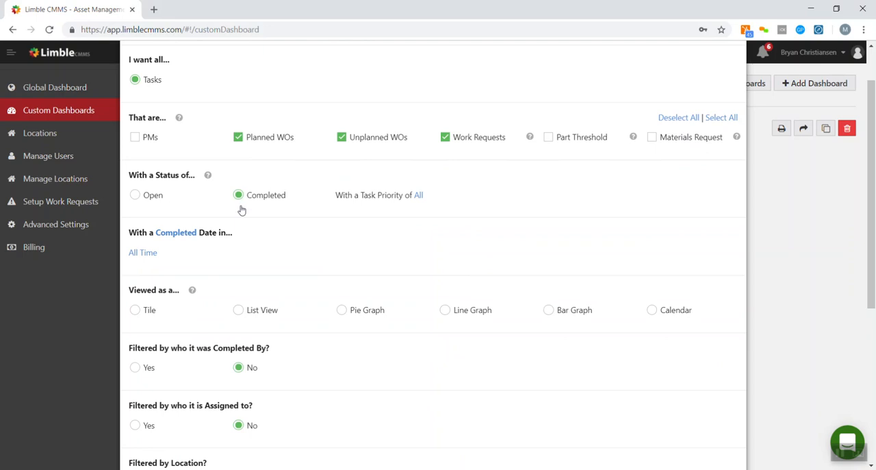
# - Limit the count to tasks completed Last Month and display it as a Tile
pyautogui.click(143, 252)
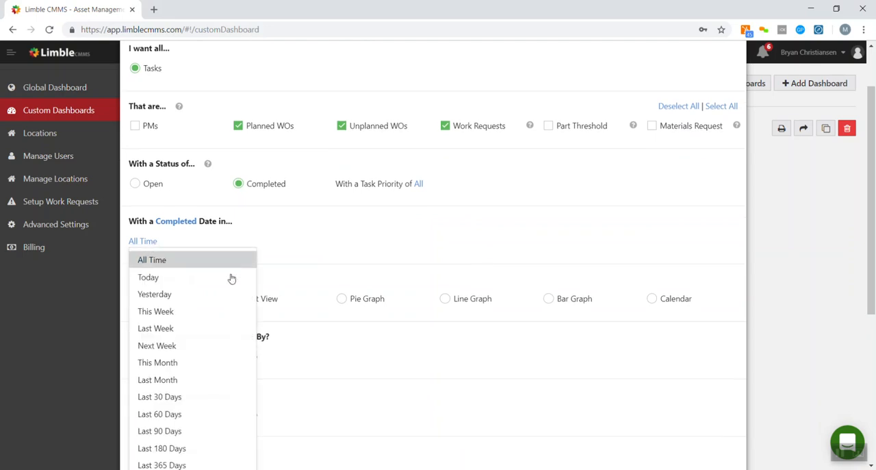
pyautogui.scroll(-3)
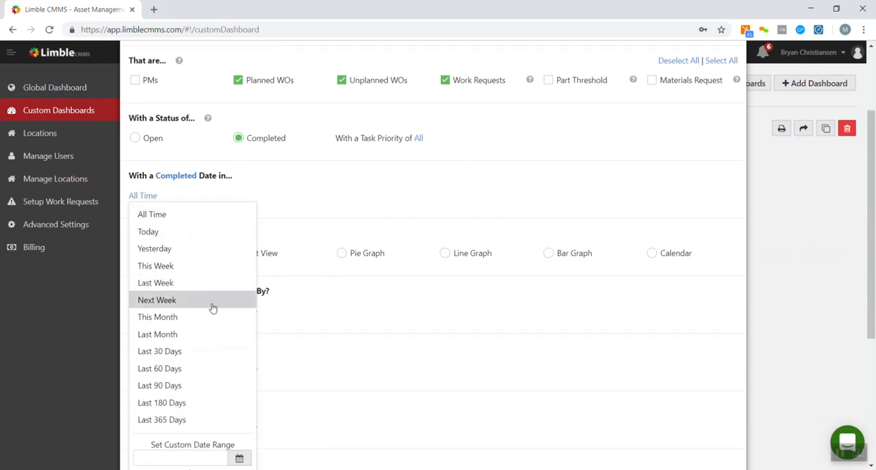
pyautogui.click(158, 334)
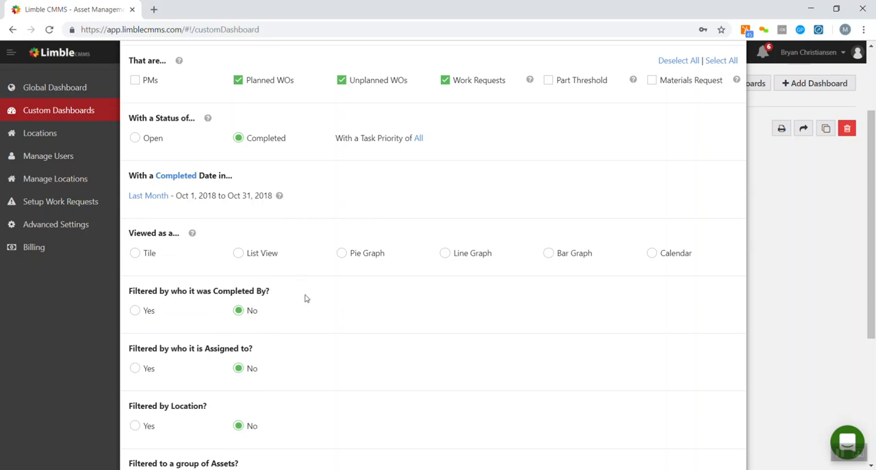
pyautogui.moveTo(306, 296)
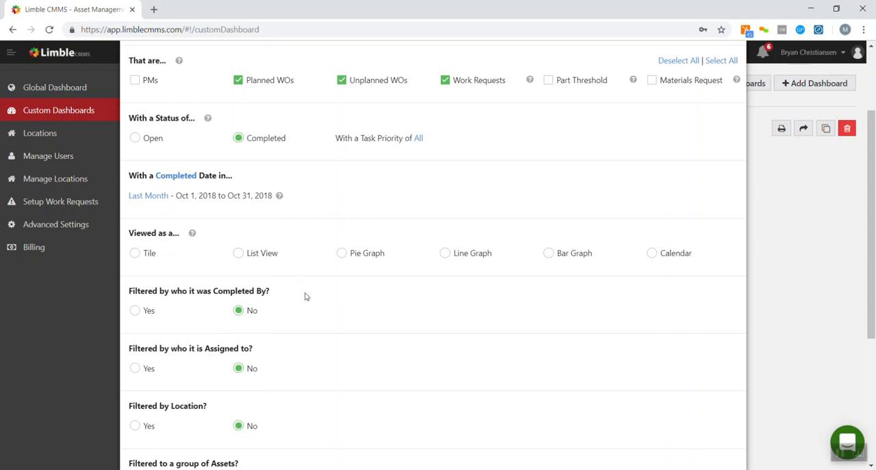
pyautogui.moveTo(137, 254)
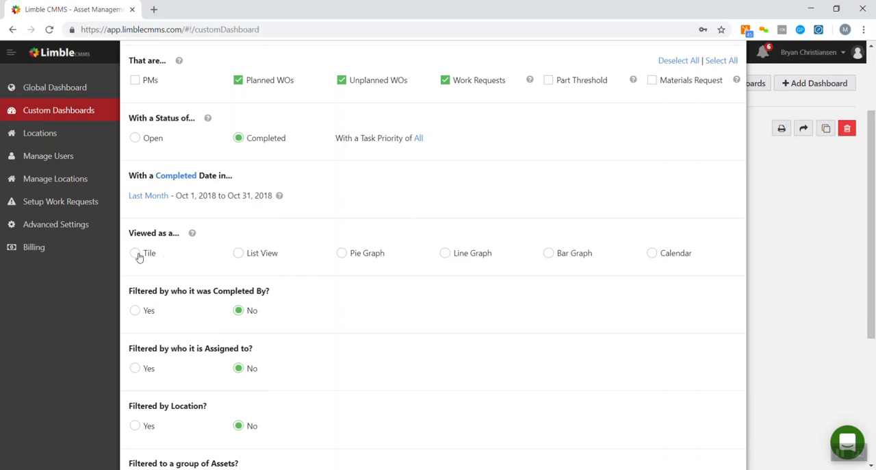
pyautogui.click(134, 252)
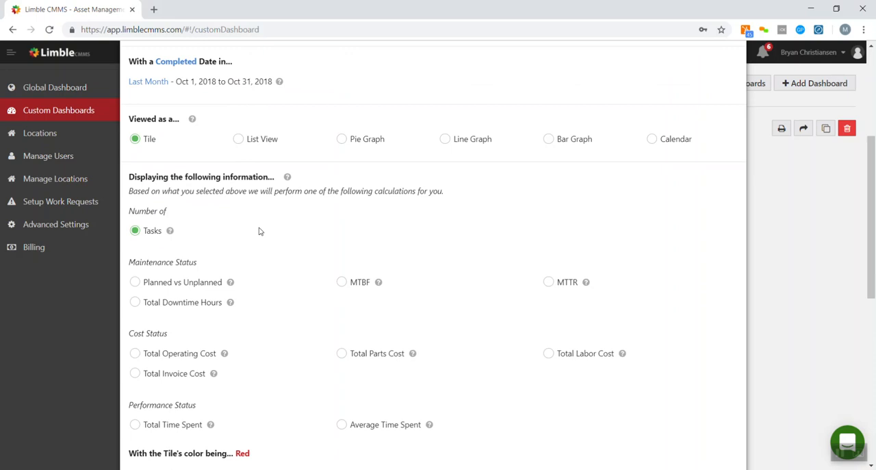
pyautogui.scroll(-3)
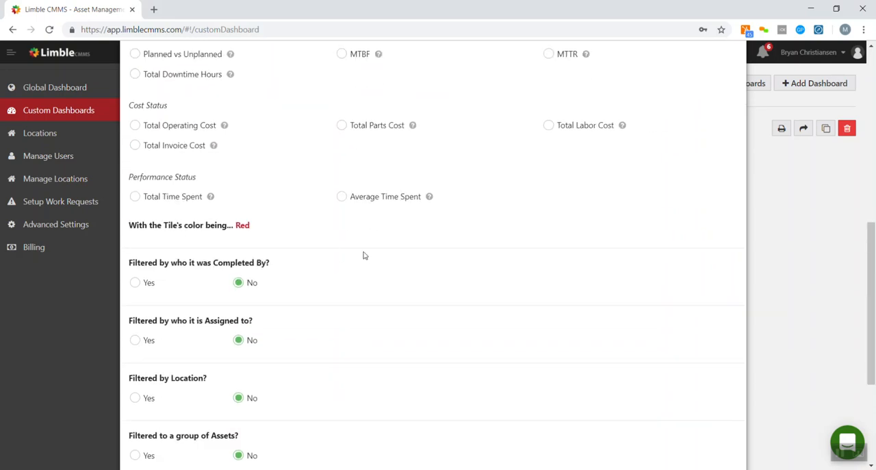
pyautogui.scroll(-3)
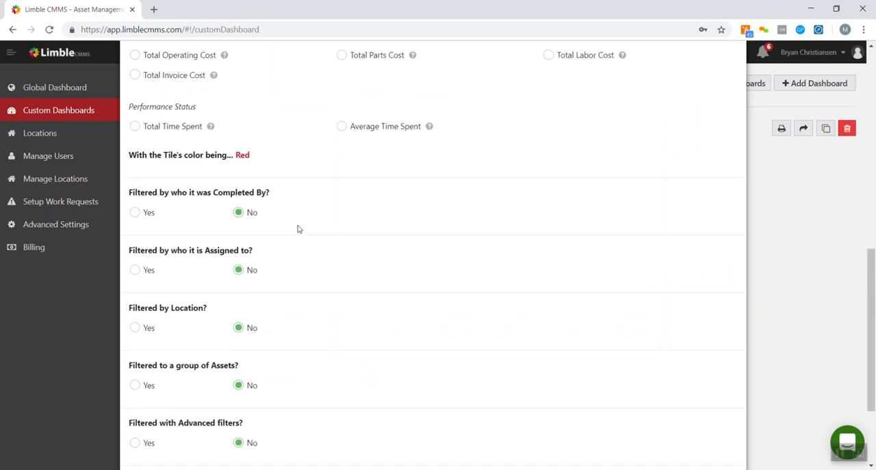
pyautogui.scroll(-3)
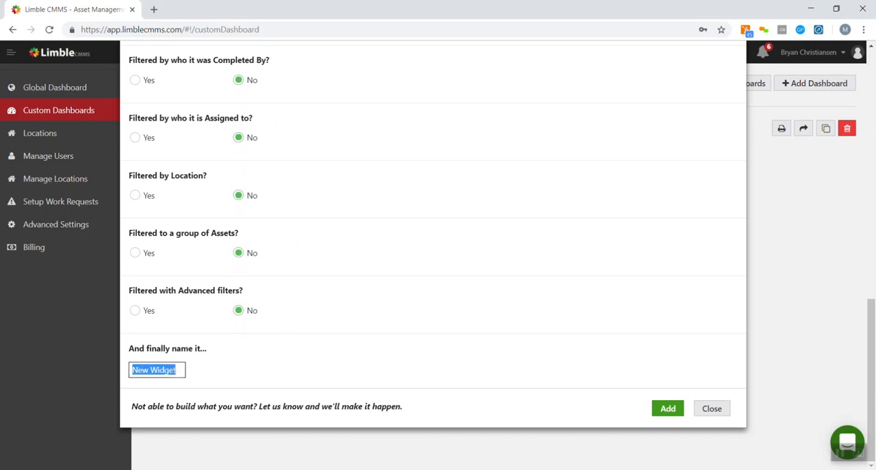
# - Name the widget 'Number of Work Orders Last Month' and add it to the dashboard
pyautogui.write('Number of')
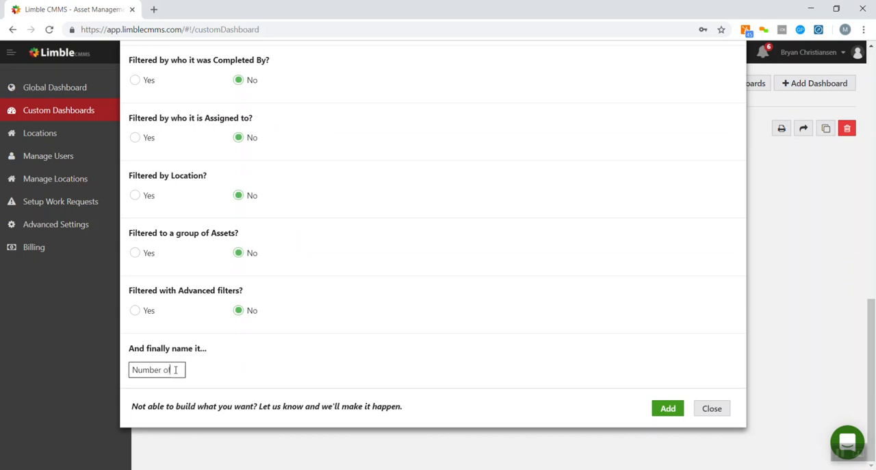
pyautogui.write('Work Of')
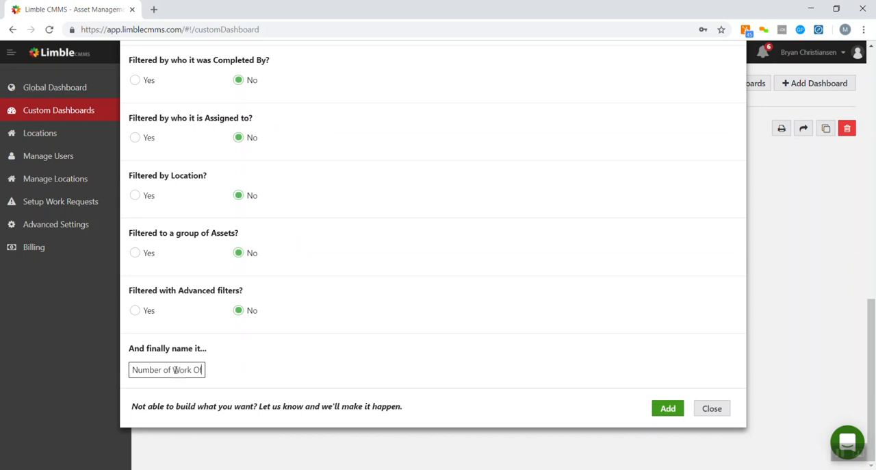
pyautogui.write('ders')
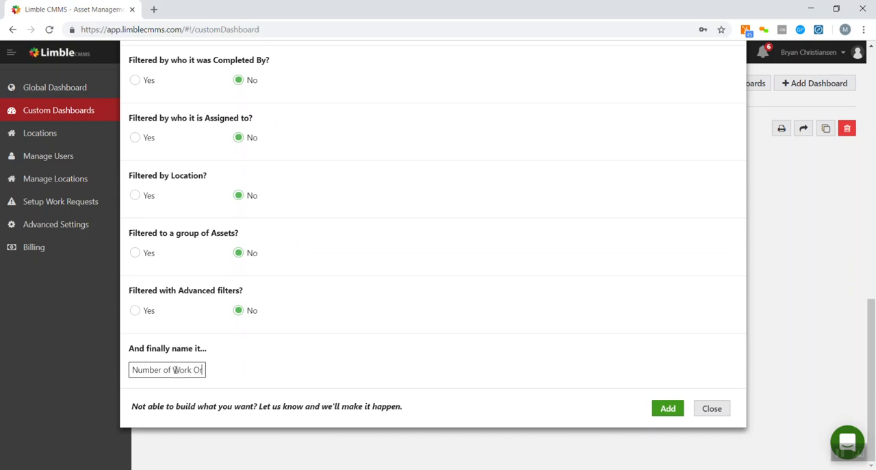
pyautogui.write('ders')
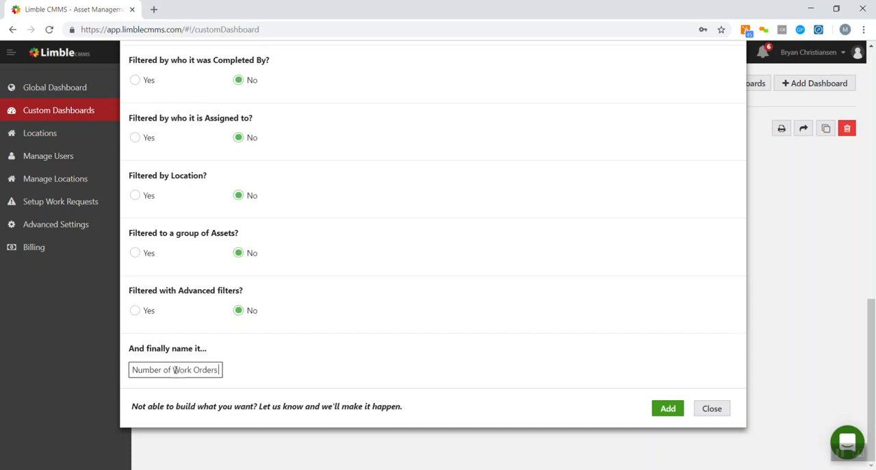
pyautogui.write('Last Month')
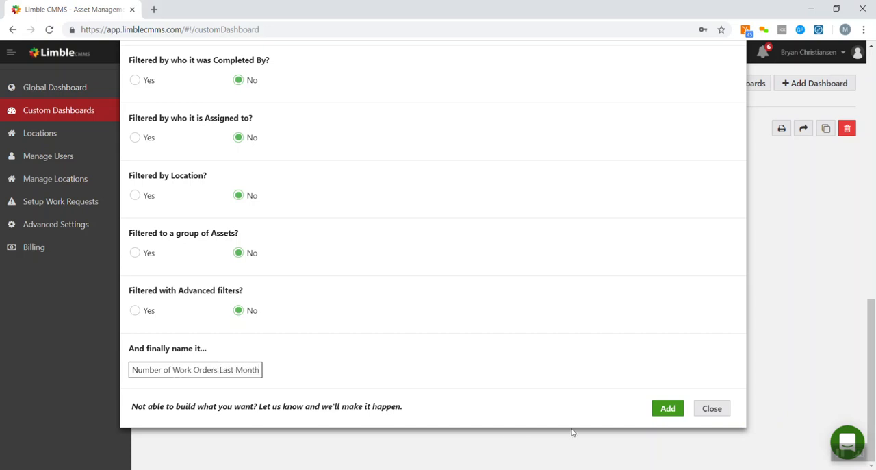
pyautogui.click(669, 408)
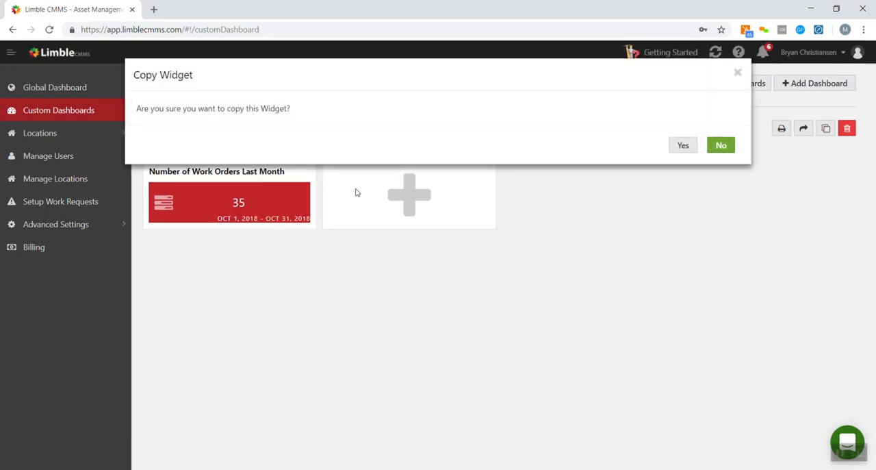
# - Confirm the duplicate of the work-order tile and scroll its settings to Performance Status
pyautogui.click(682, 145)
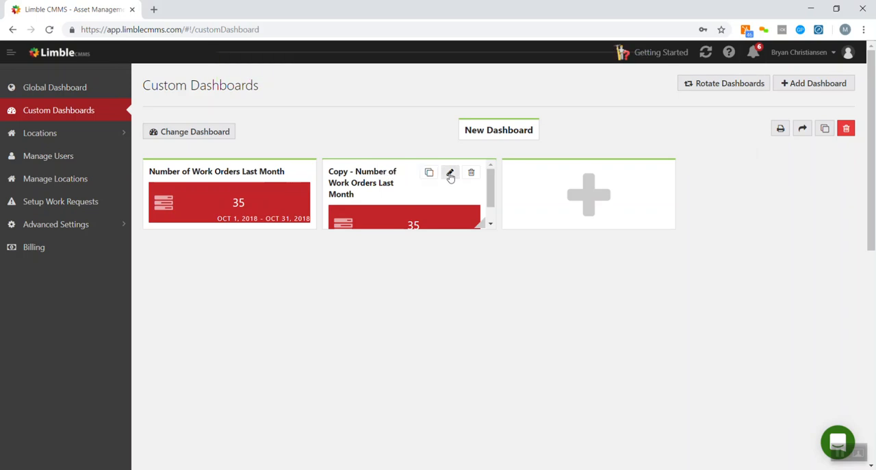
pyautogui.click(449, 172)
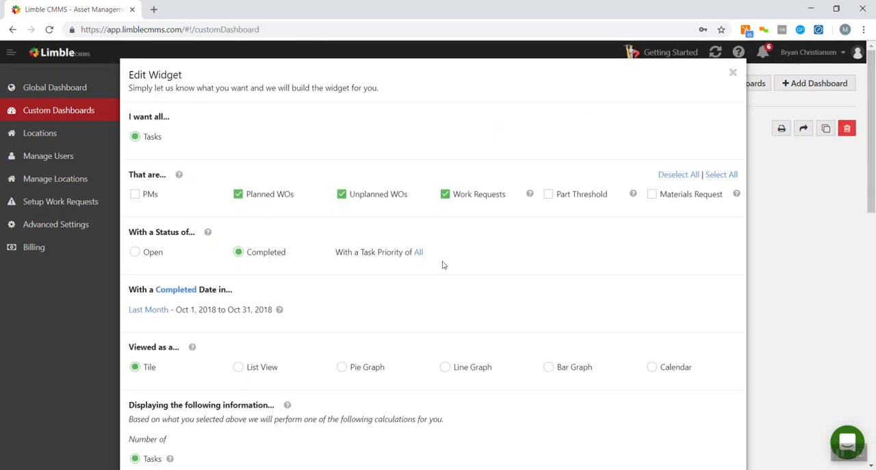
pyautogui.scroll(-3)
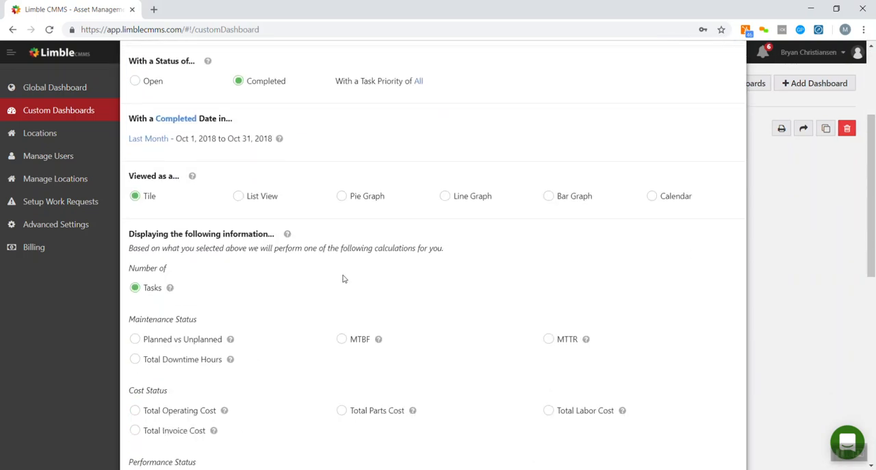
pyautogui.scroll(-3)
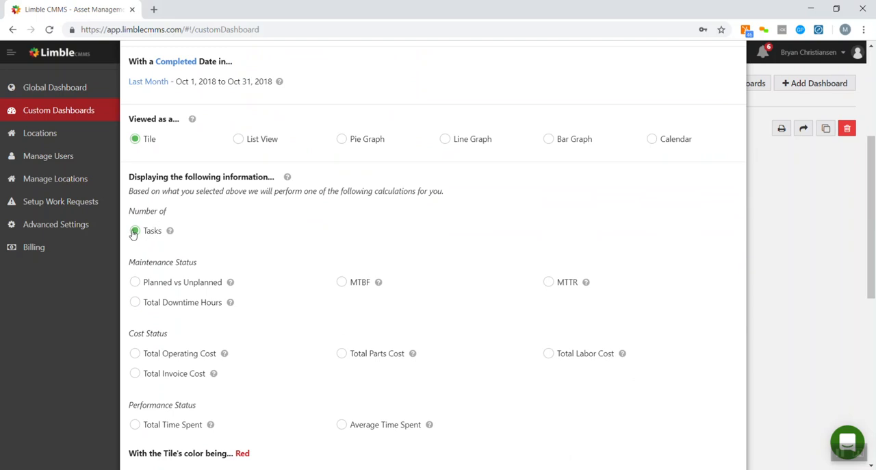
pyautogui.scroll(-3)
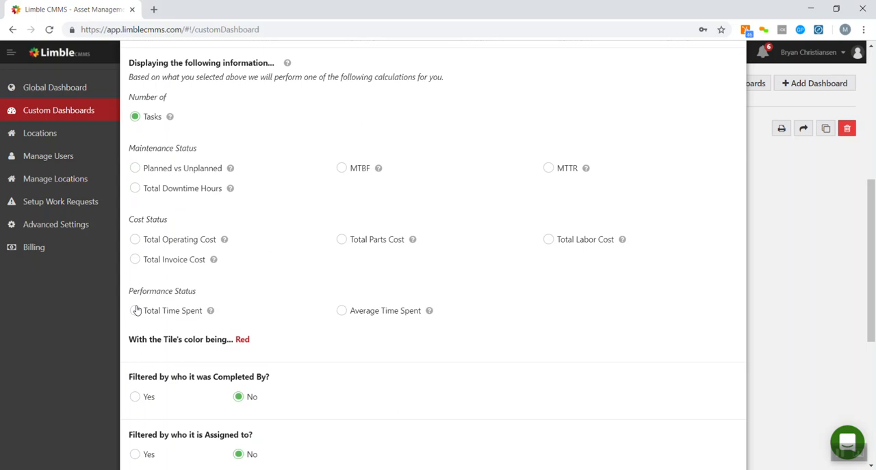
pyautogui.moveTo(518, 255)
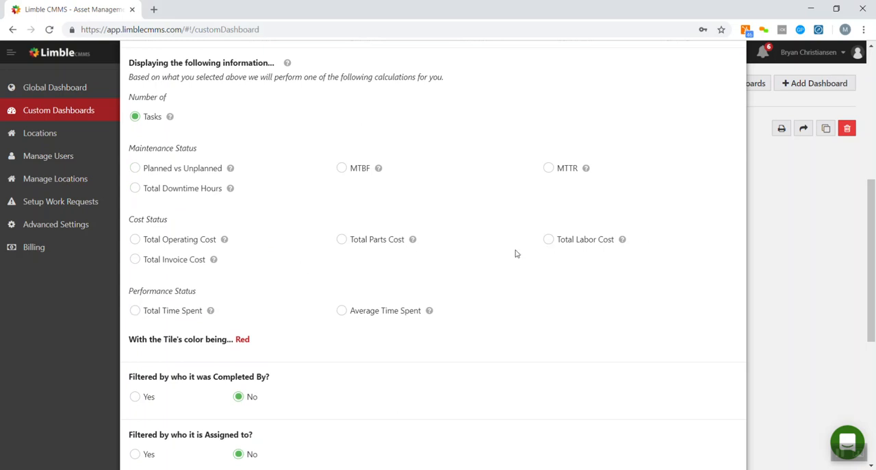
pyautogui.moveTo(180, 315)
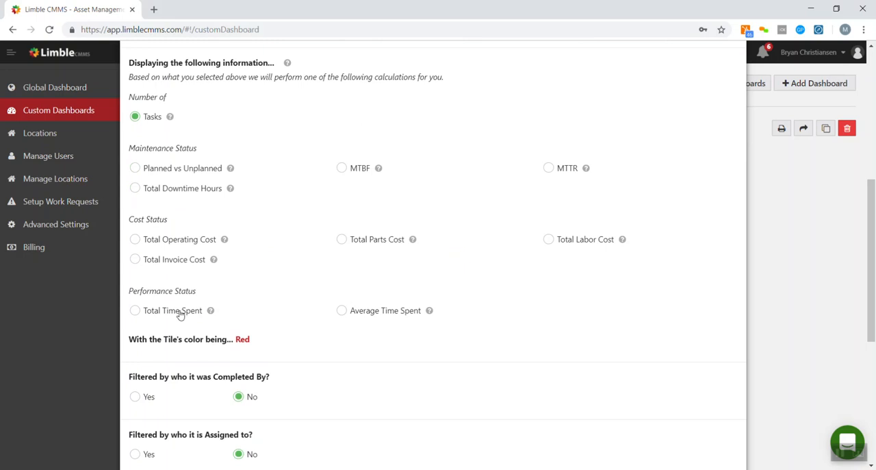
# - Switch the copy to Total Time Spent and save it, showing 53.15 hrs
pyautogui.click(134, 310)
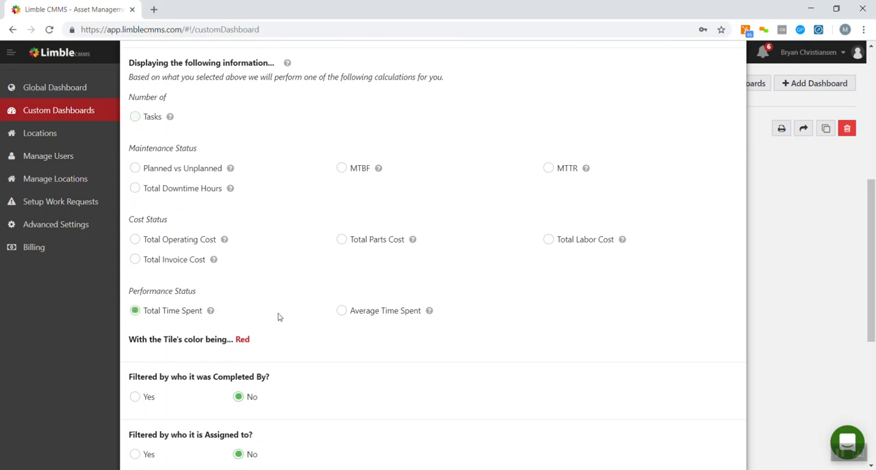
pyautogui.scroll(-3)
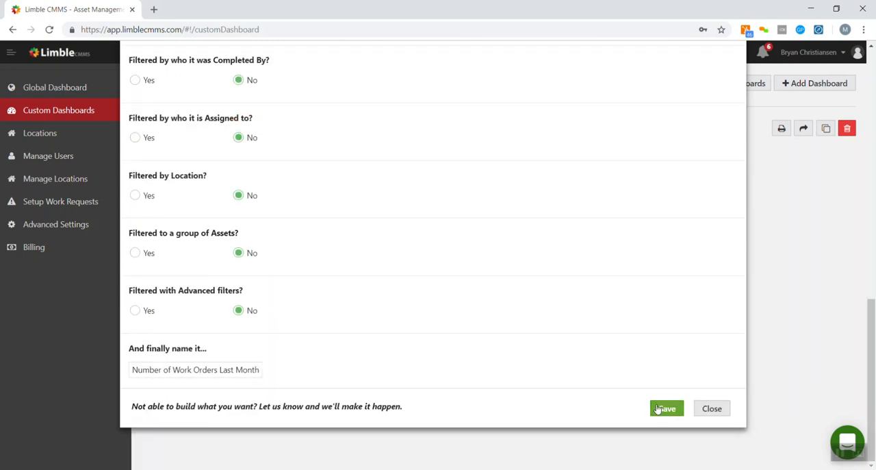
pyautogui.click(665, 408)
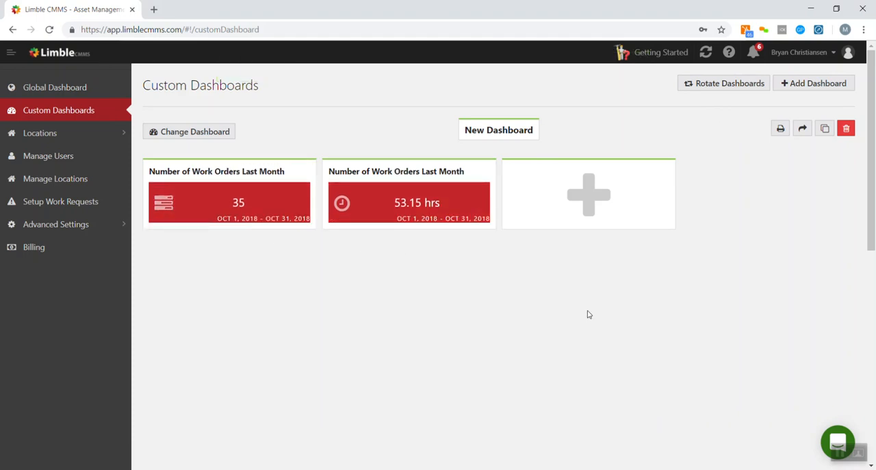
# - Duplicate the 53.15 hrs labor-hours tile, confirming Yes, leaving its settings unchanged
pyautogui.click(587, 194)
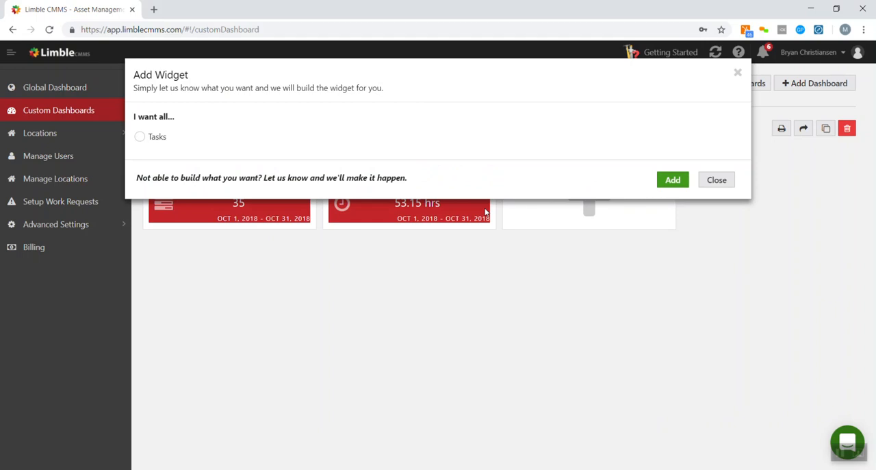
pyautogui.click(140, 137)
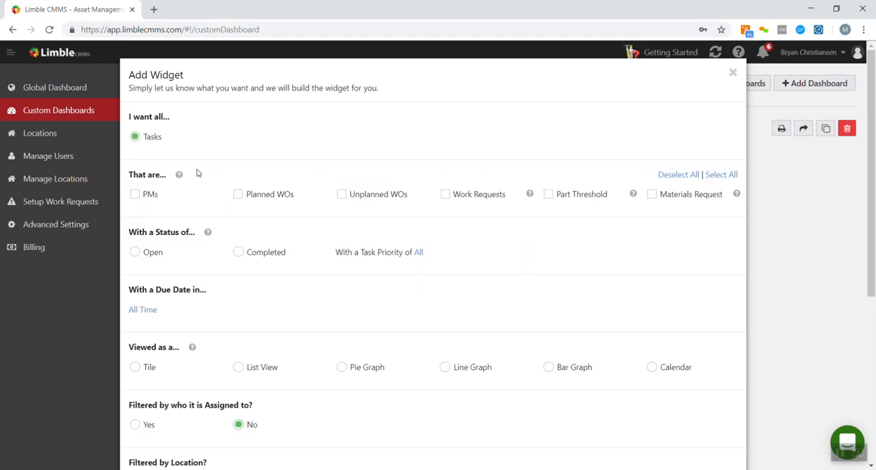
pyautogui.moveTo(242, 200)
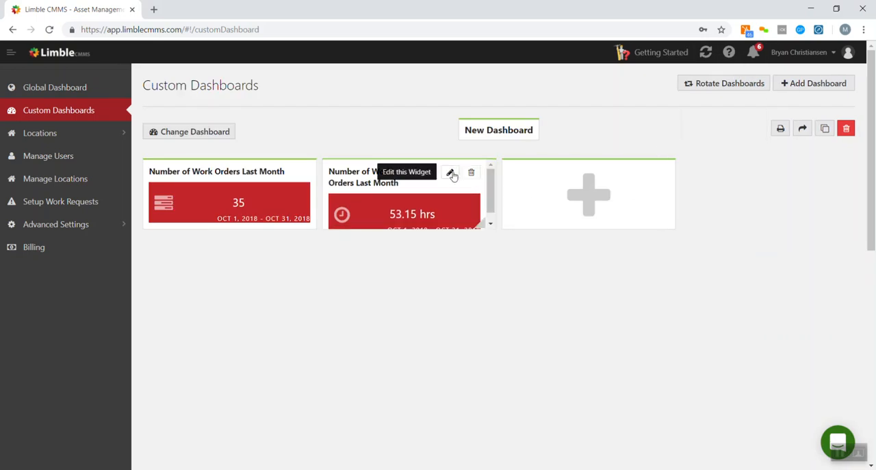
pyautogui.click(459, 172)
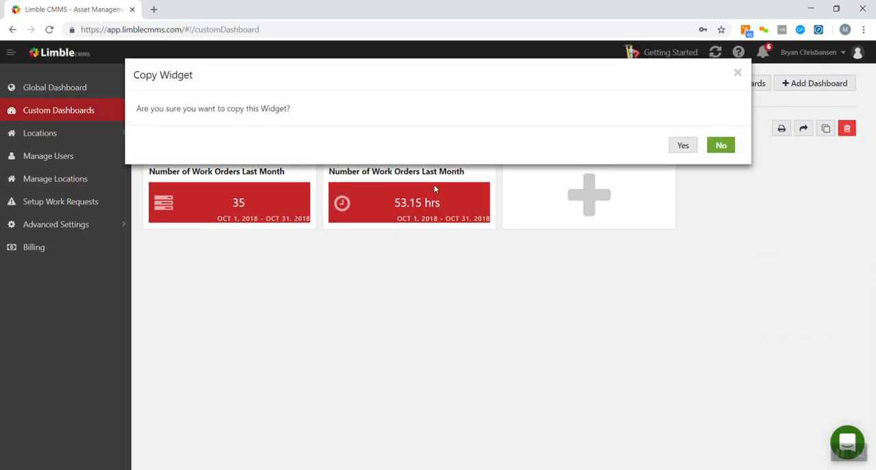
pyautogui.click(720, 145)
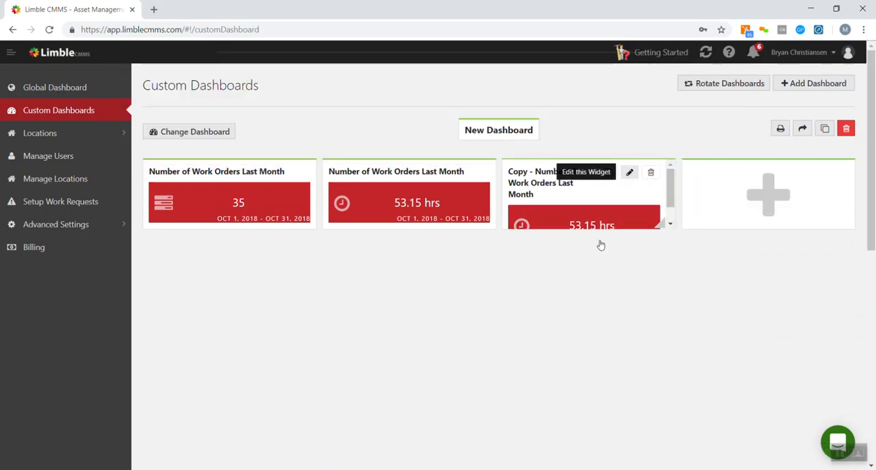
pyautogui.click(630, 173)
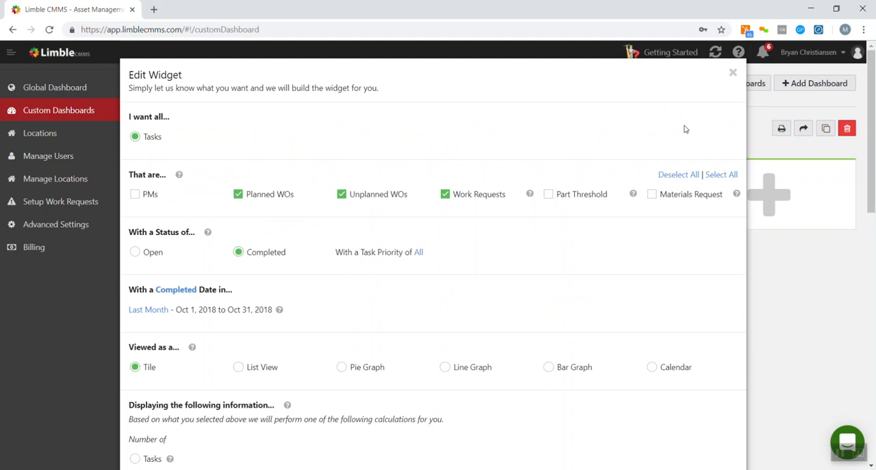
pyautogui.click(734, 71)
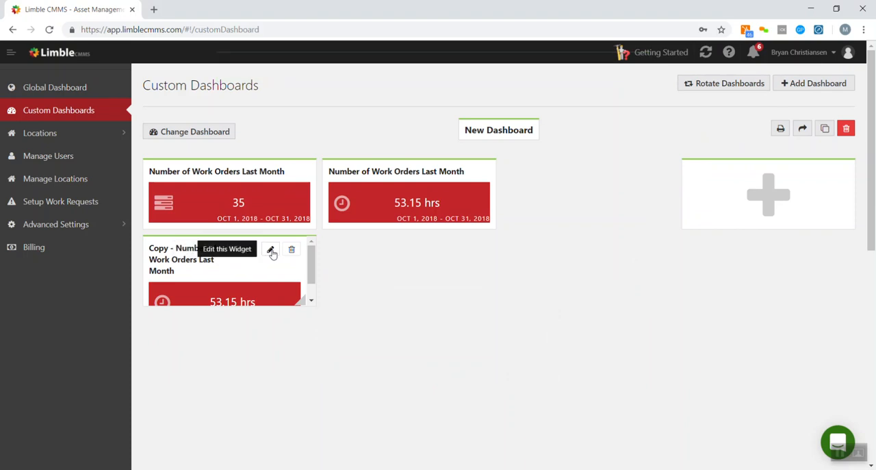
# - Change the copied widget to List View
pyautogui.click(271, 249)
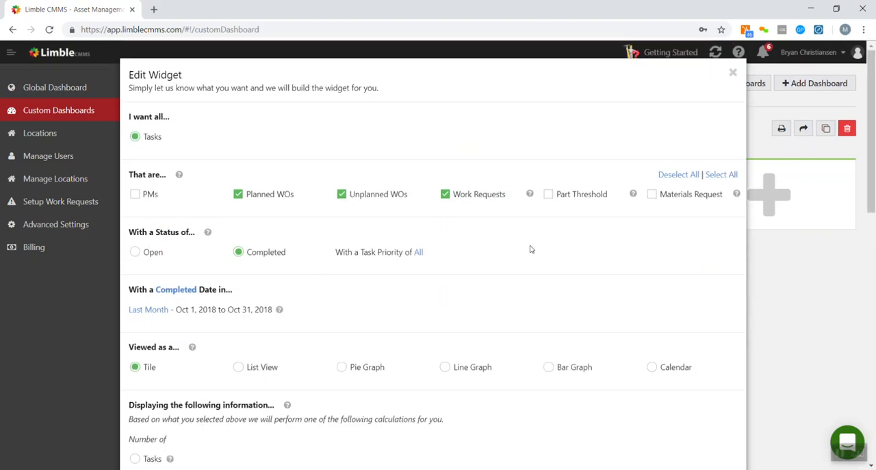
pyautogui.scroll(-3)
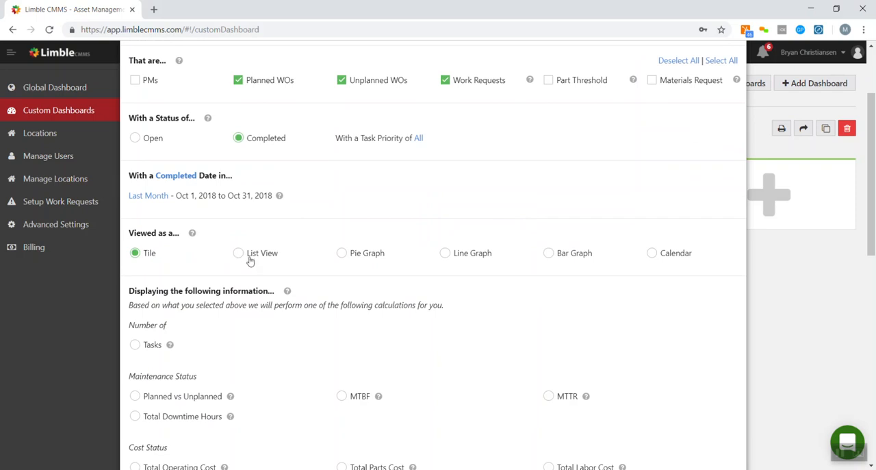
pyautogui.click(238, 252)
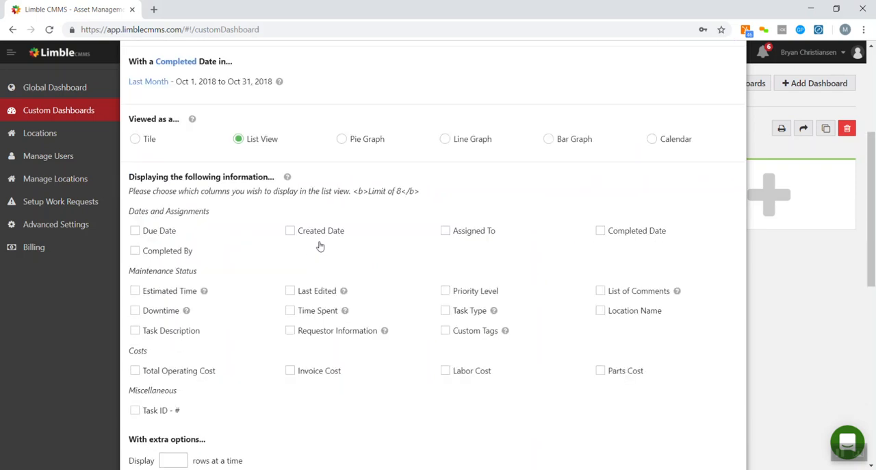
pyautogui.scroll(-3)
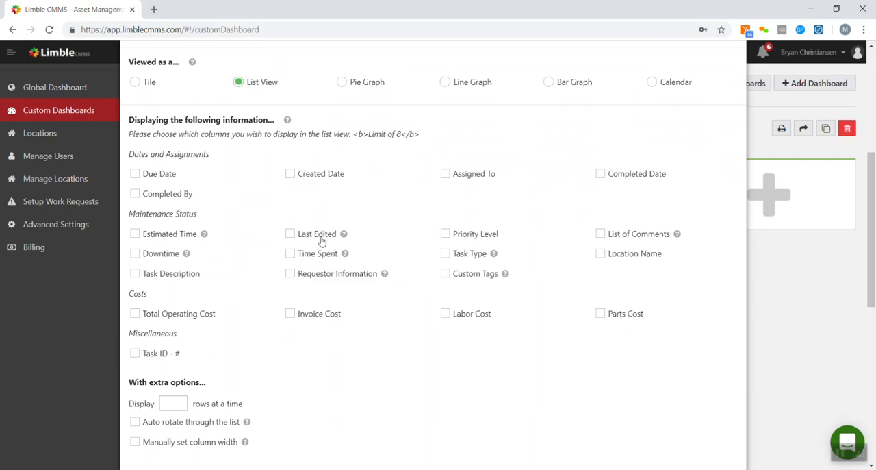
pyautogui.moveTo(298, 211)
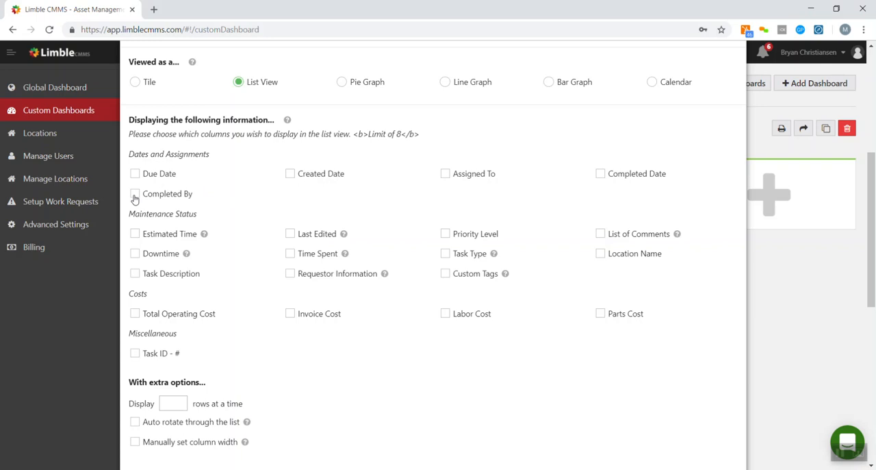
# - Add Completed By, Created Date, Completed Date and Task ID columns to the list
pyautogui.click(135, 195)
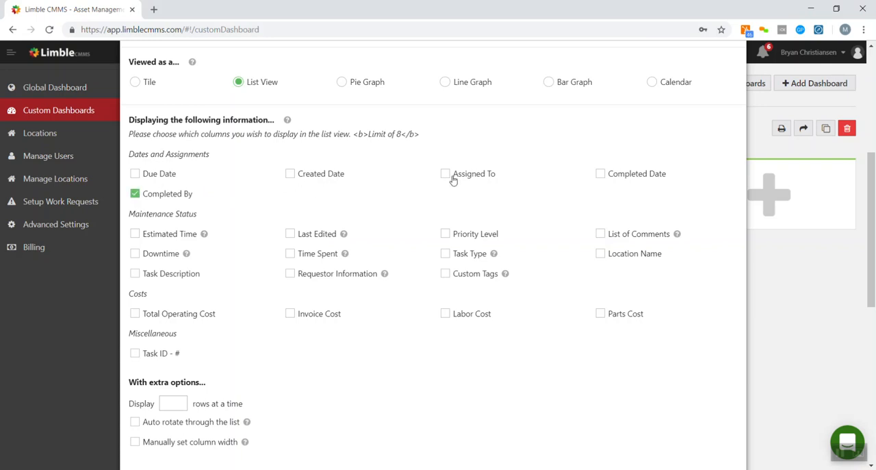
pyautogui.click(600, 173)
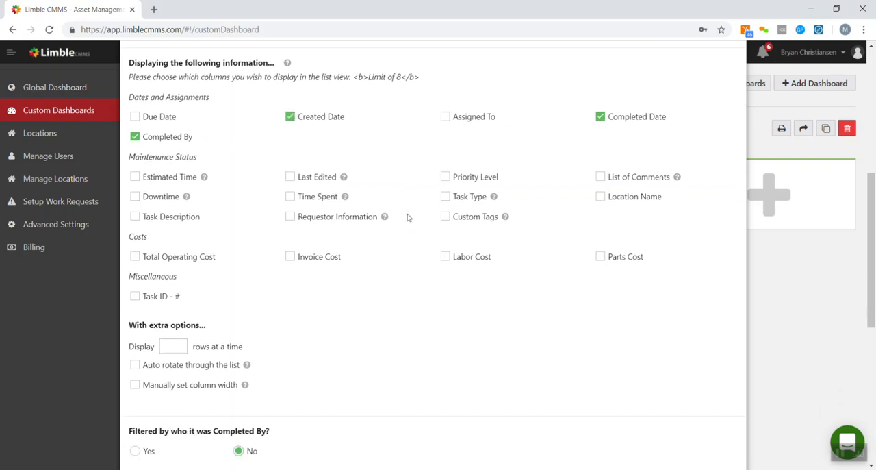
pyautogui.scroll(-3)
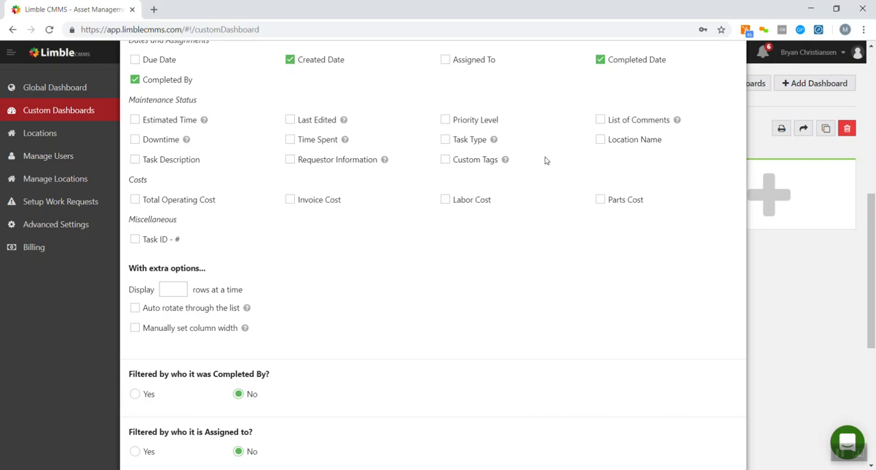
pyautogui.moveTo(445, 206)
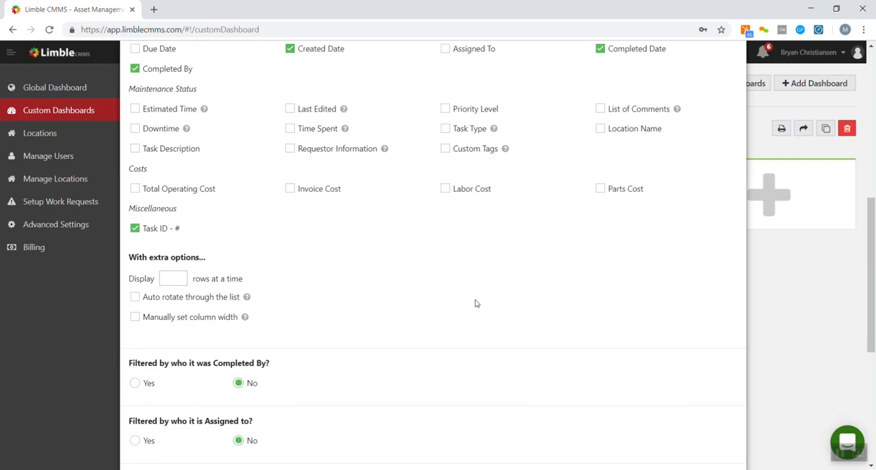
pyautogui.scroll(-3)
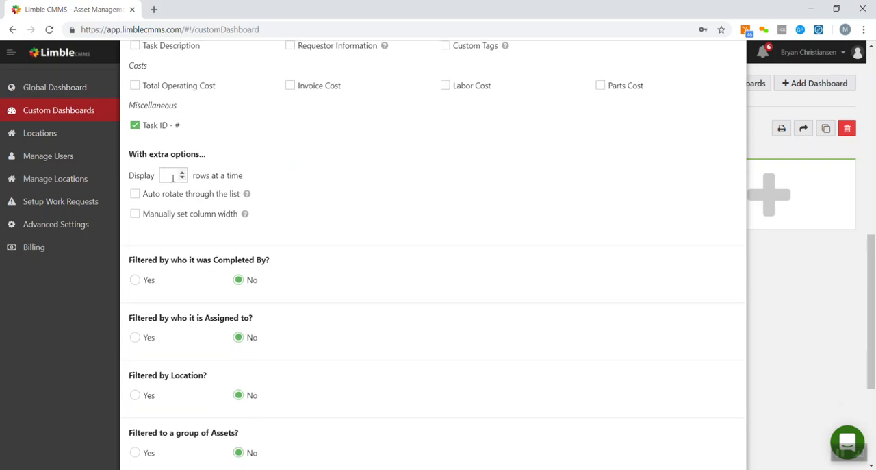
# - Set the list size to 50 and switch on Advanced filters to review the options
pyautogui.write('50')
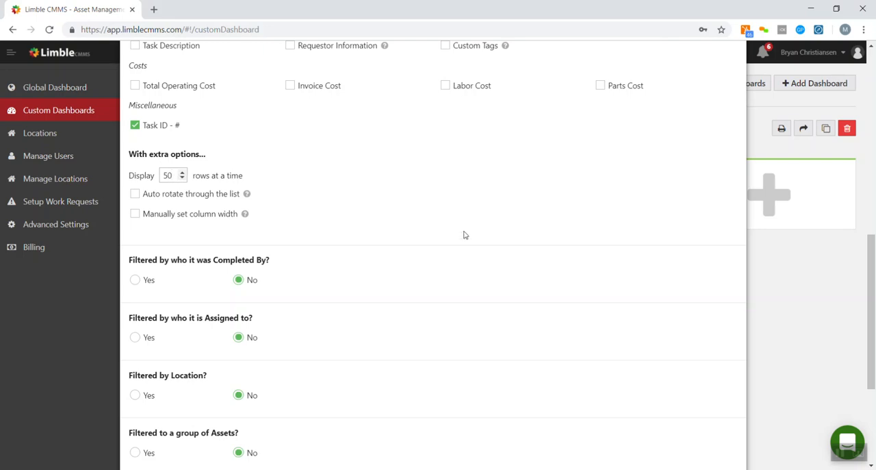
pyautogui.scroll(-3)
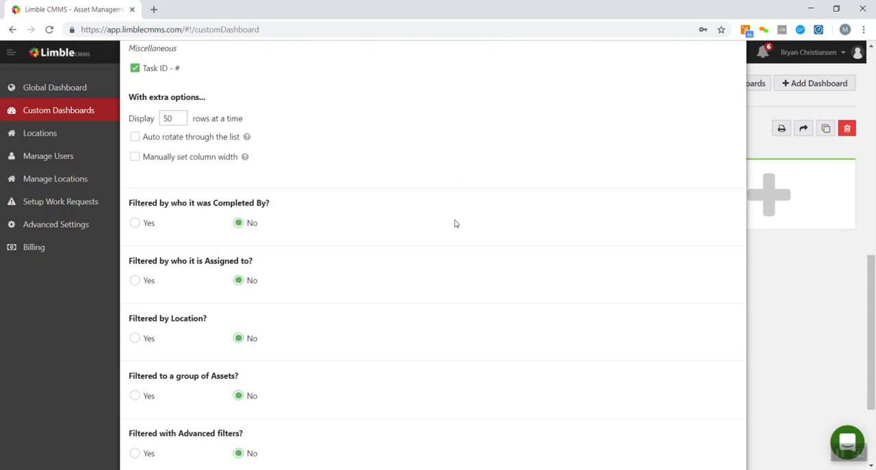
pyautogui.scroll(-3)
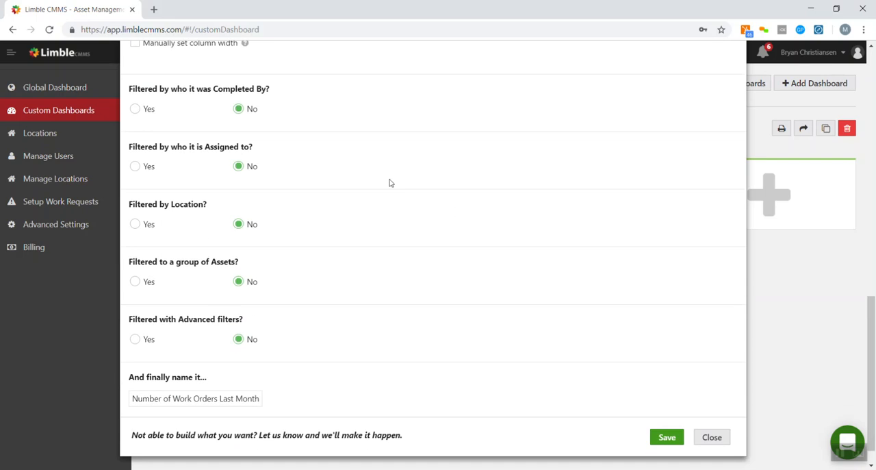
pyautogui.moveTo(211, 203)
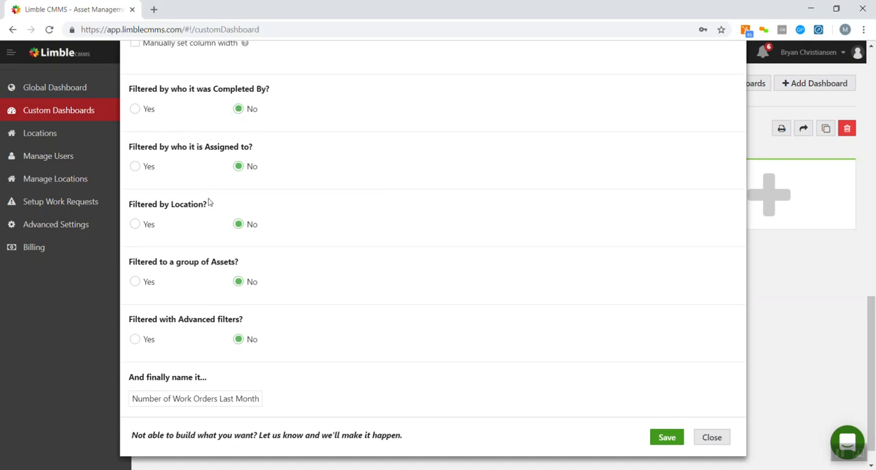
pyautogui.moveTo(168, 295)
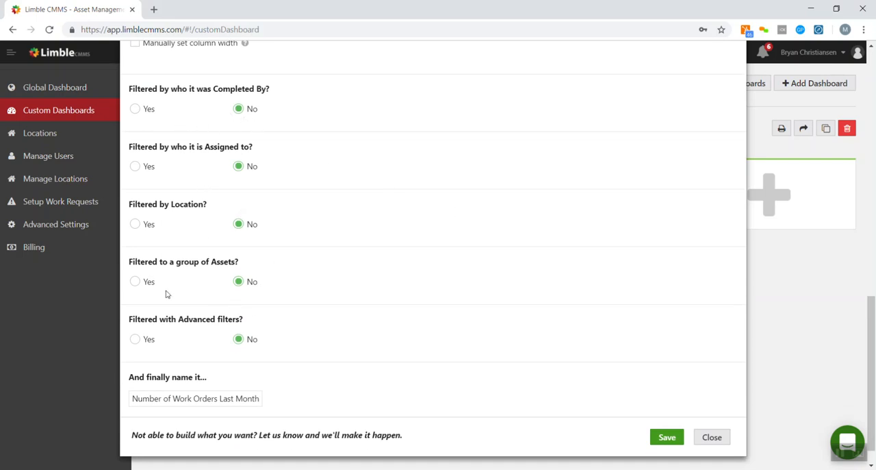
pyautogui.scroll(-3)
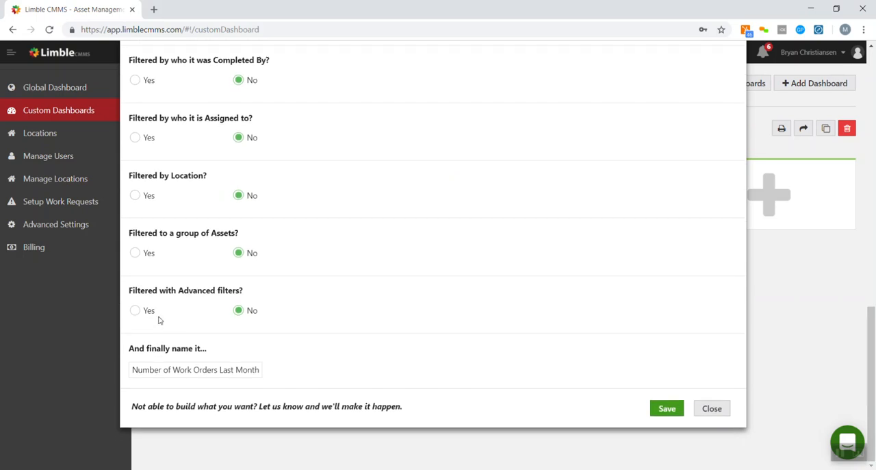
pyautogui.click(135, 309)
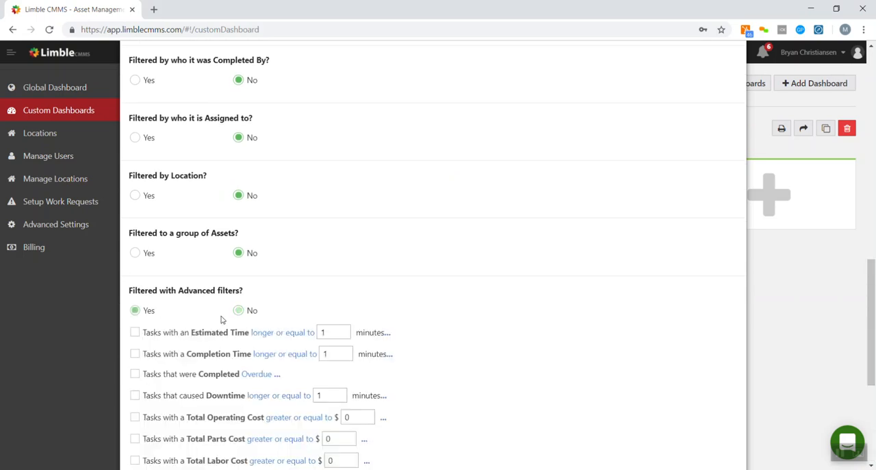
pyautogui.scroll(-3)
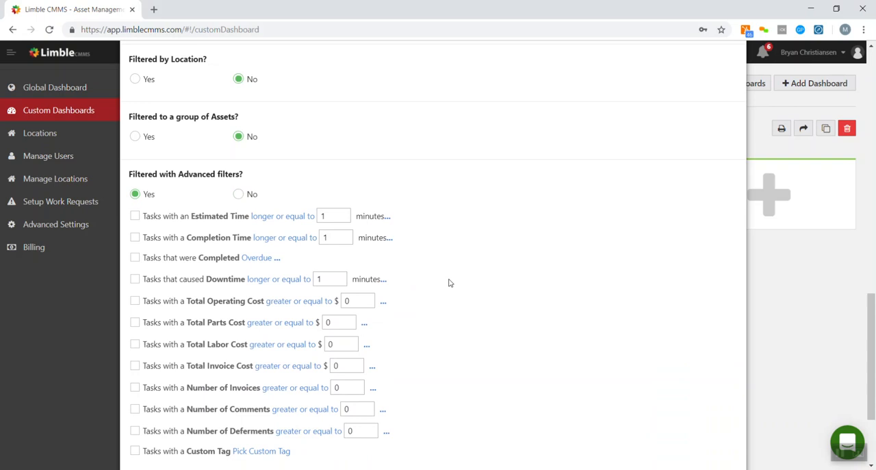
pyautogui.scroll(-3)
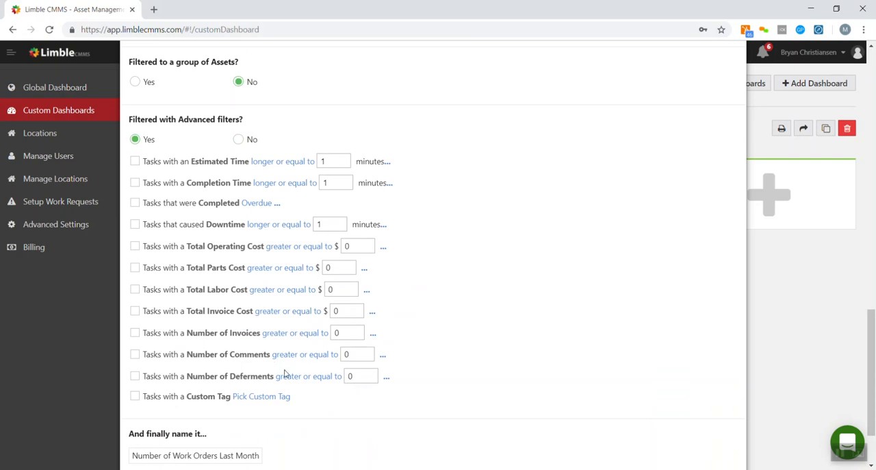
pyautogui.moveTo(470, 283)
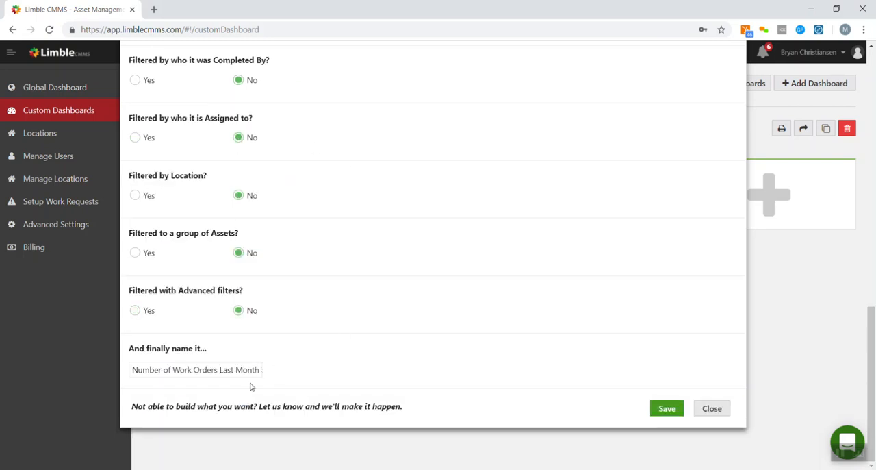
# - Rename the widget 'List of Work Orders Last Month' and save it
pyautogui.click(195, 369)
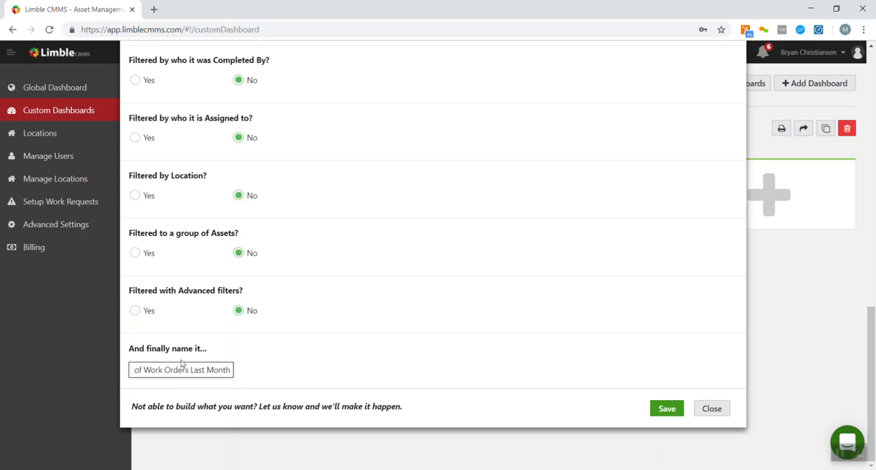
pyautogui.write('List')
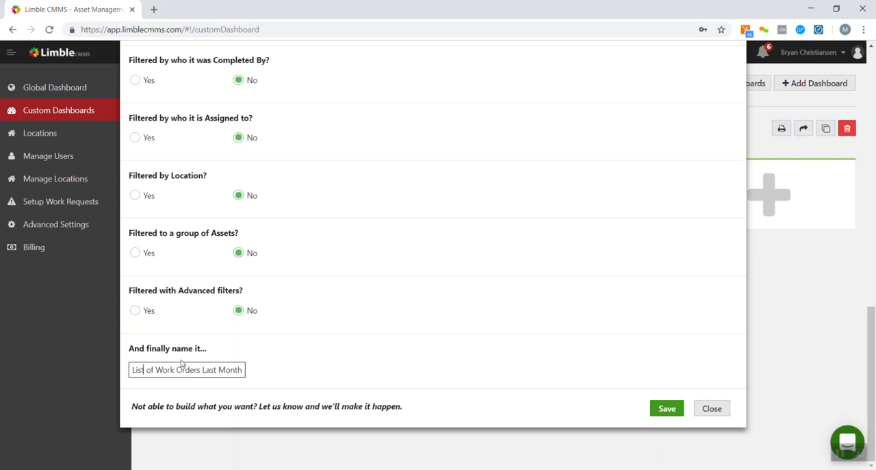
pyautogui.click(666, 408)
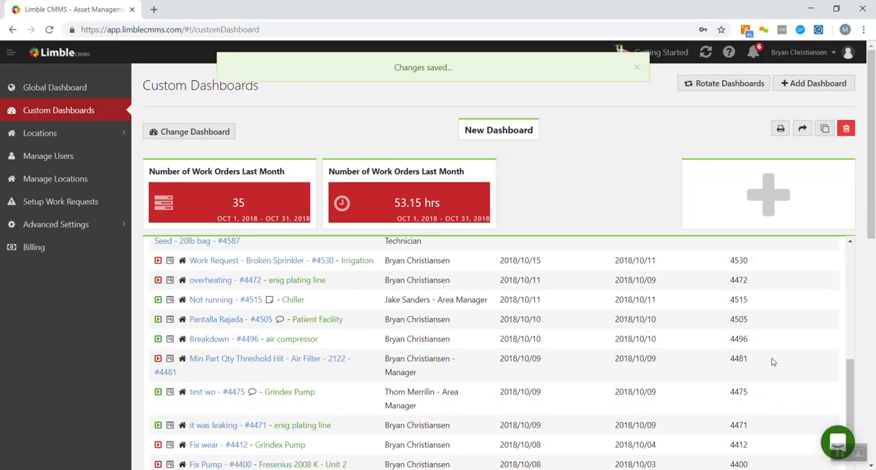
pyautogui.scroll(-3)
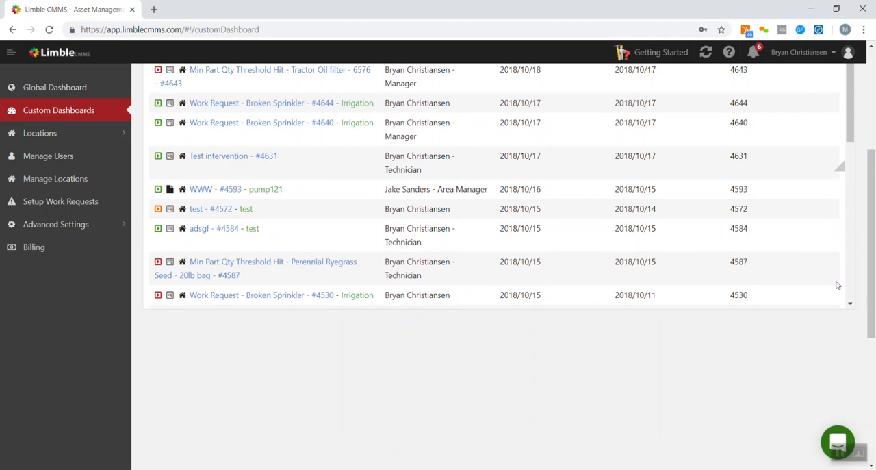
pyautogui.scroll(-3)
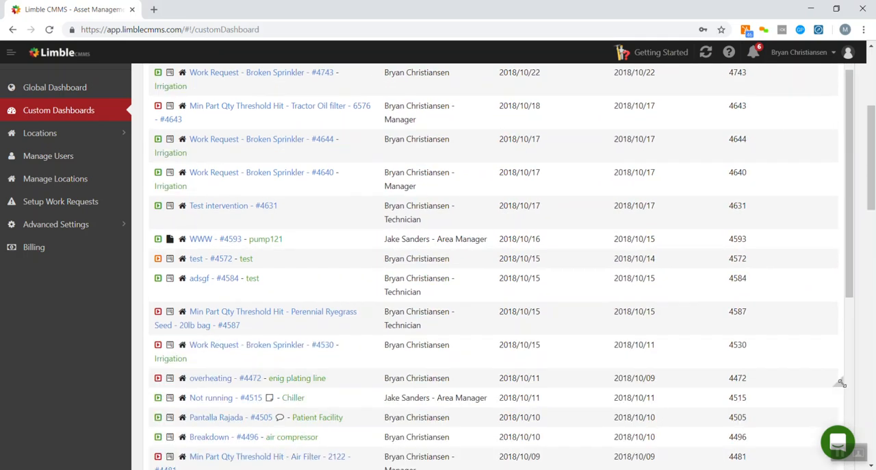
pyautogui.scroll(-3)
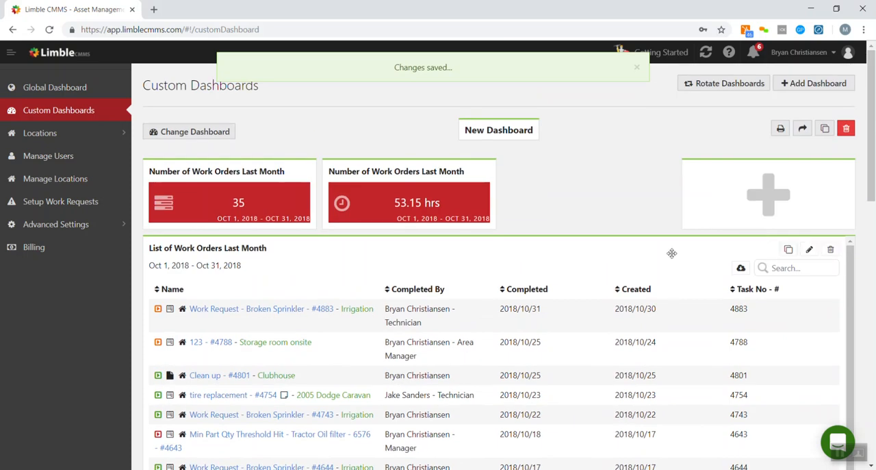
pyautogui.scroll(-3)
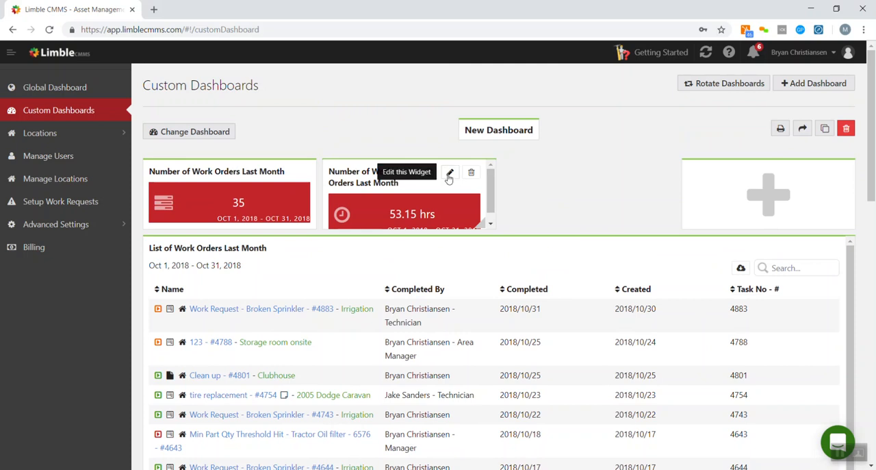
# - Retitle the 53.15 hrs tile to start with 'Hours Spent' and save
pyautogui.click(449, 175)
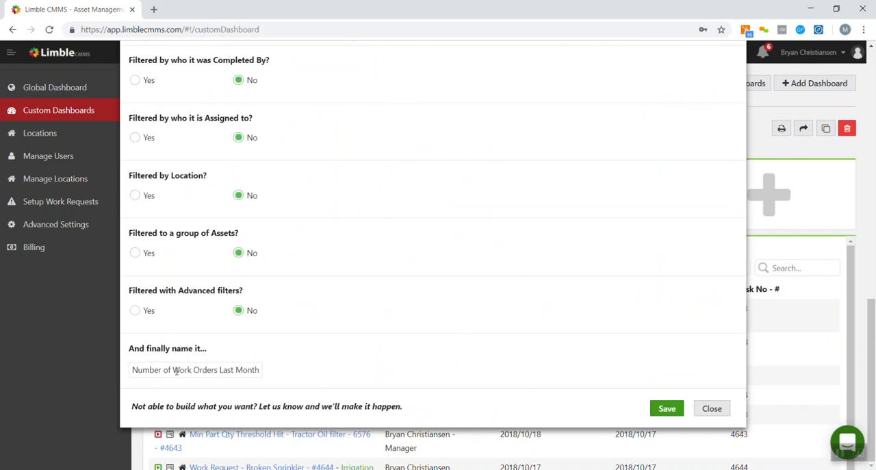
pyautogui.doubleClick(150, 370)
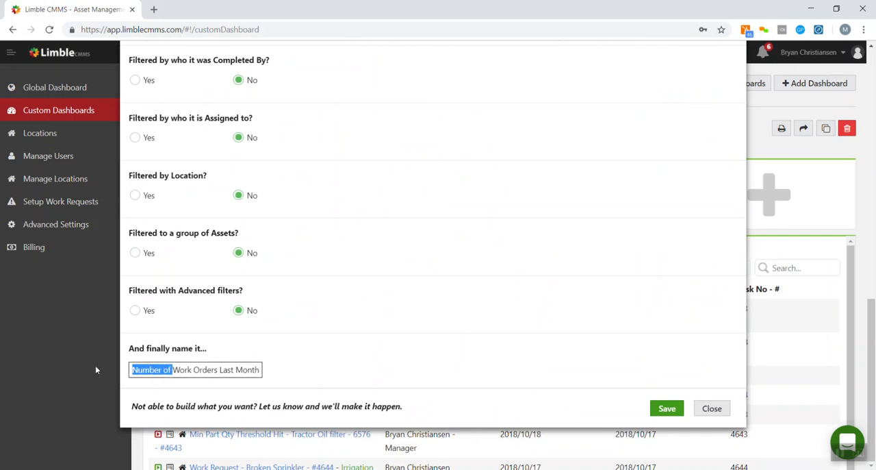
pyautogui.write('Hours s')
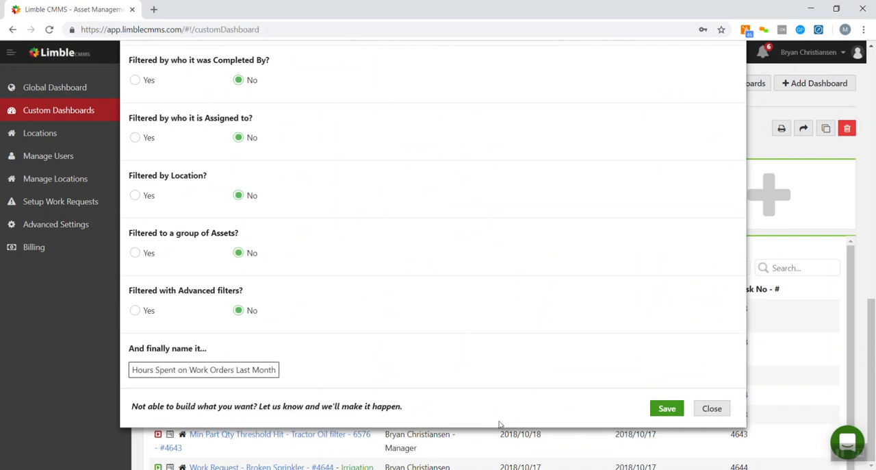
pyautogui.click(666, 408)
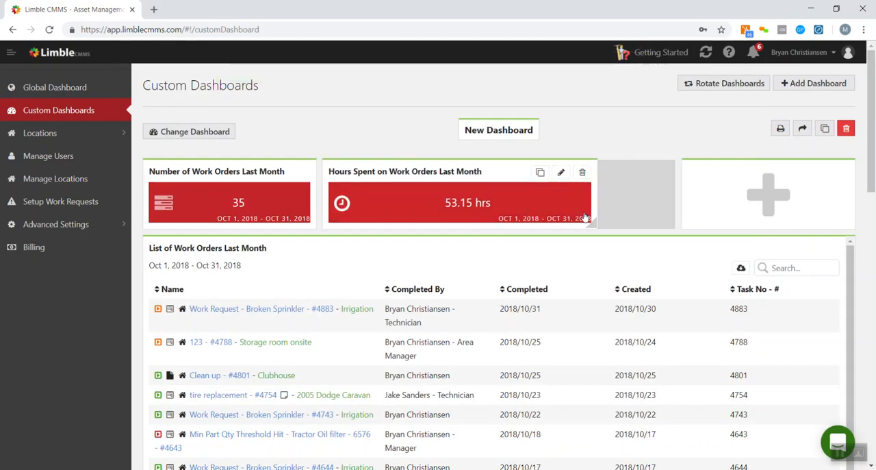
pyautogui.moveTo(639, 172)
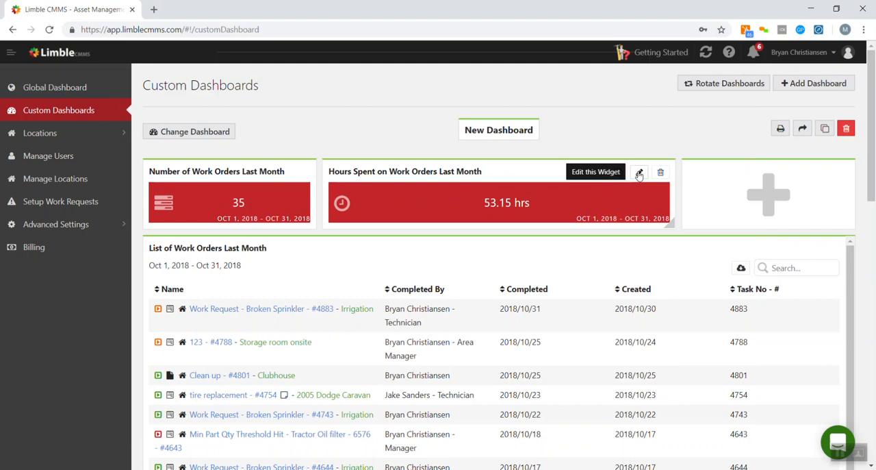
# - Refine the title to 'Hours of Labor Spent on Work Orders Last Month' and save
pyautogui.click(638, 172)
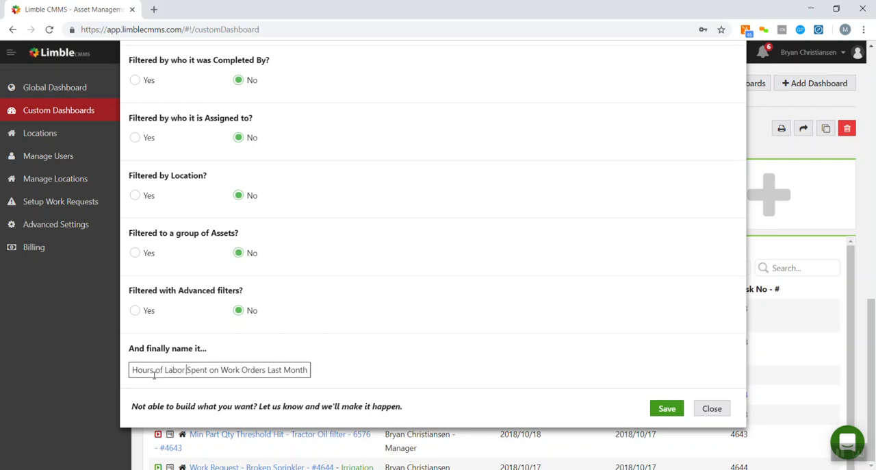
pyautogui.moveTo(666, 408)
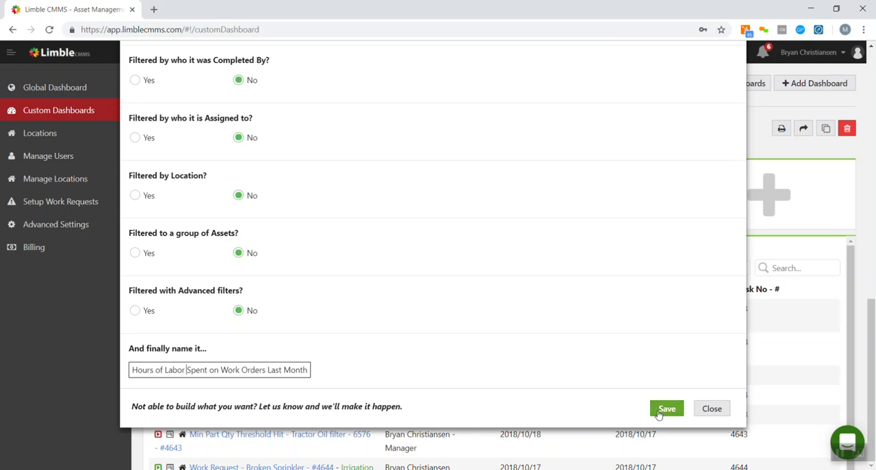
pyautogui.click(665, 408)
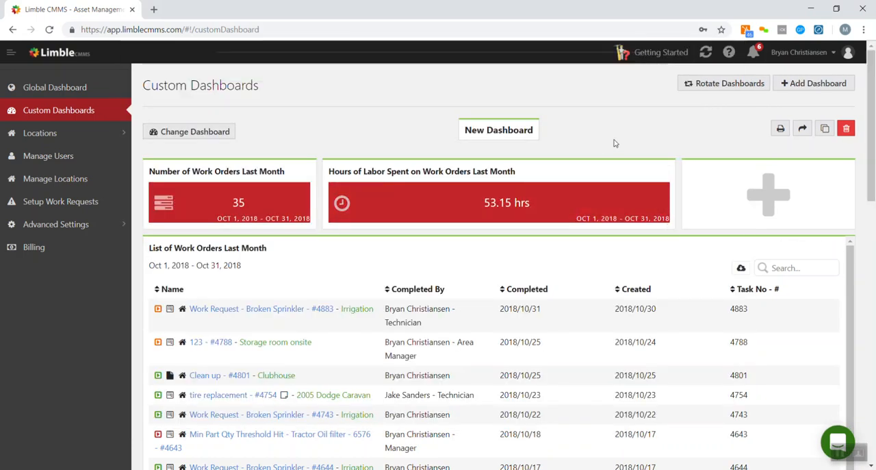
pyautogui.scroll(-3)
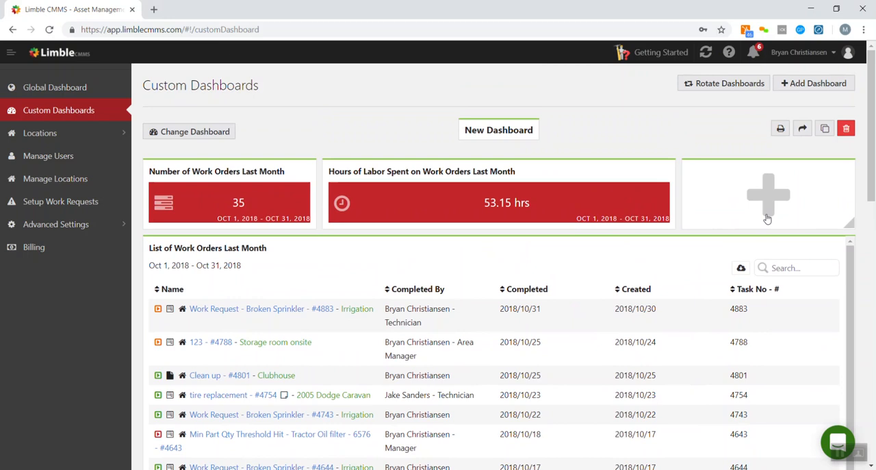
pyautogui.moveTo(802, 128)
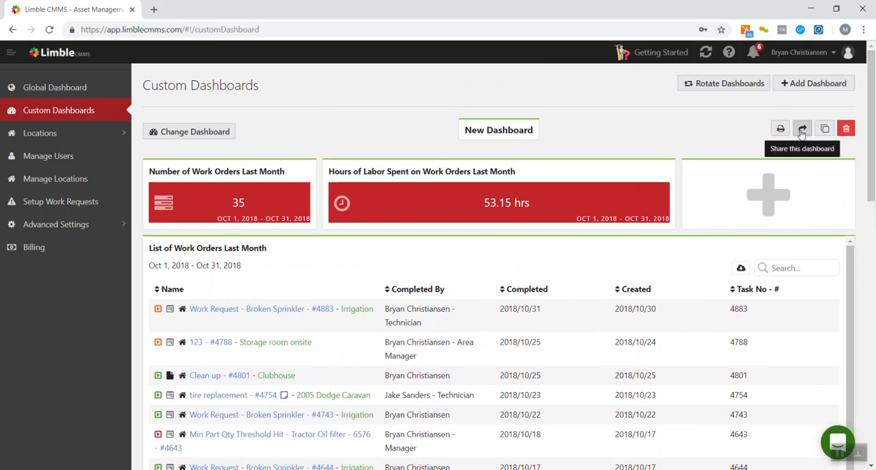
pyautogui.click(803, 129)
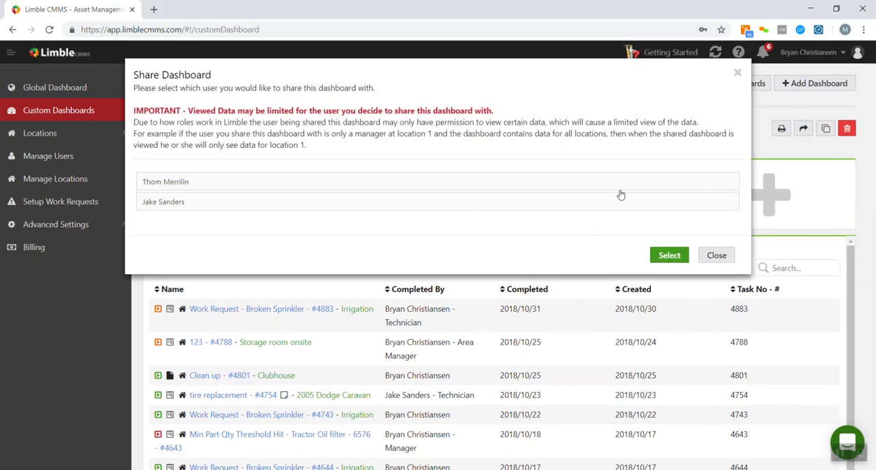
pyautogui.moveTo(497, 181)
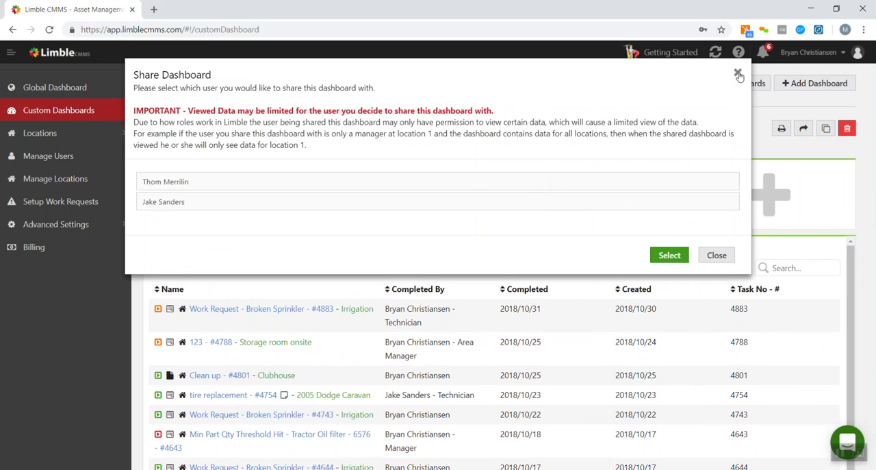
pyautogui.click(738, 74)
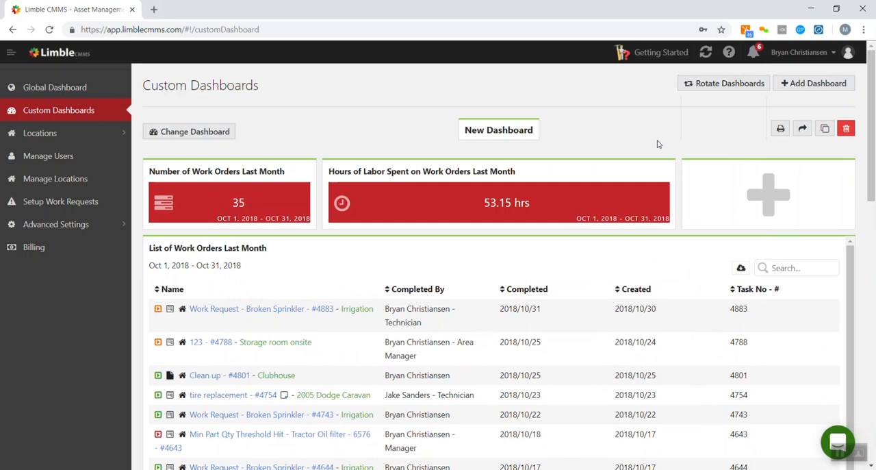
pyautogui.moveTo(753, 166)
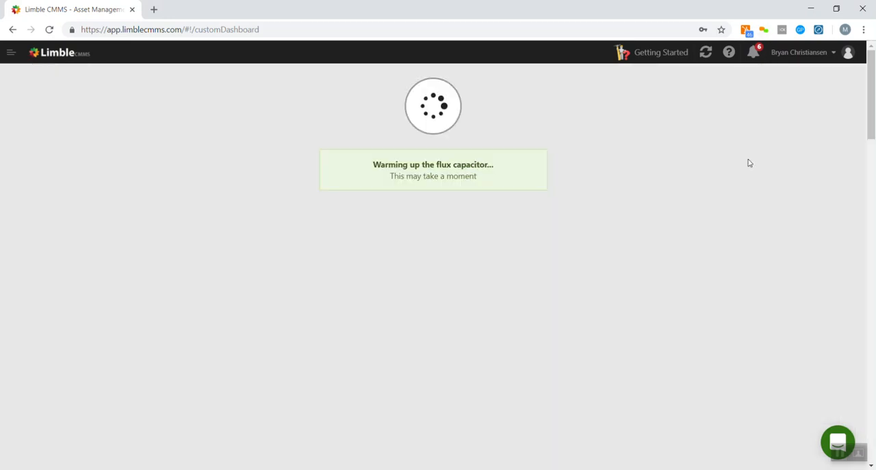
pyautogui.moveTo(543, 250)
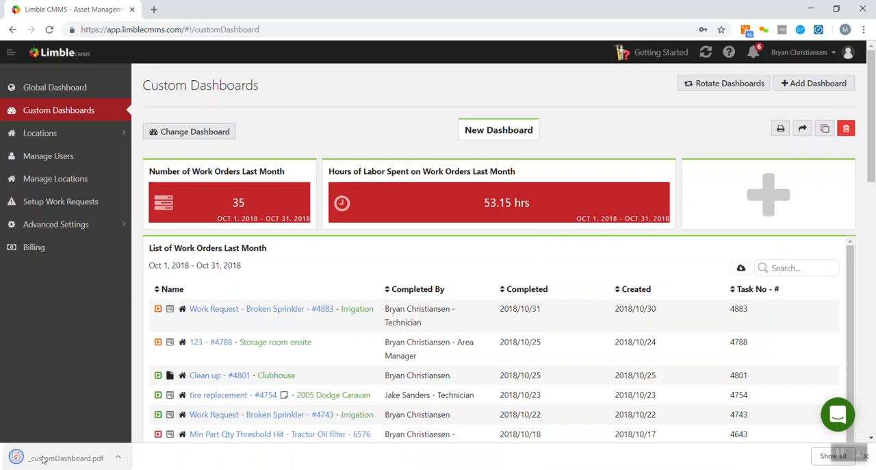
# - Open the downloaded dashboard PDF from the download bar
pyautogui.click(65, 458)
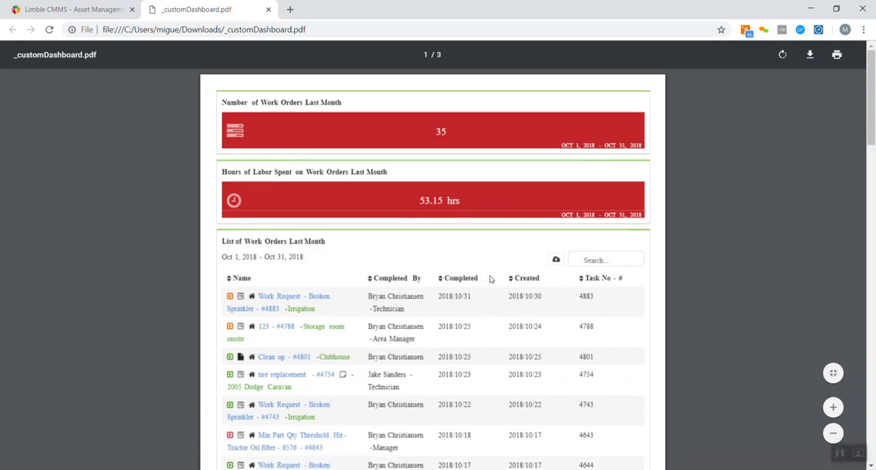
# - Scroll through the dashboard PDF in Chrome's viewer
pyautogui.scroll(-3)
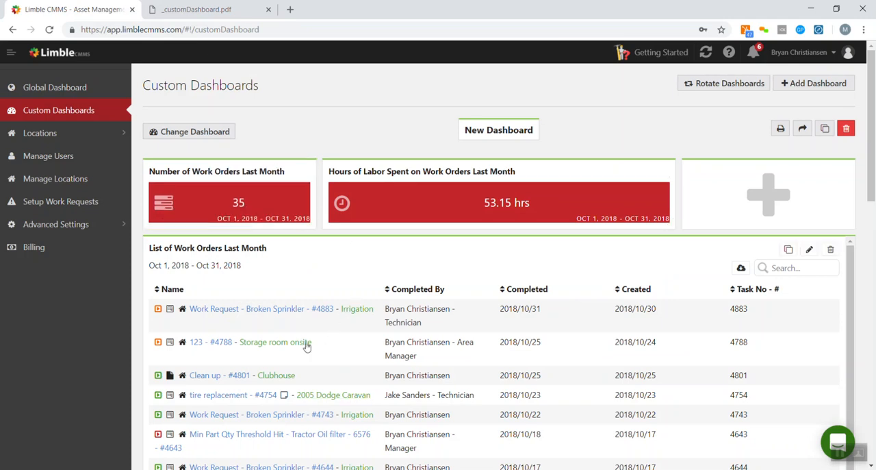
pyautogui.moveTo(384, 349)
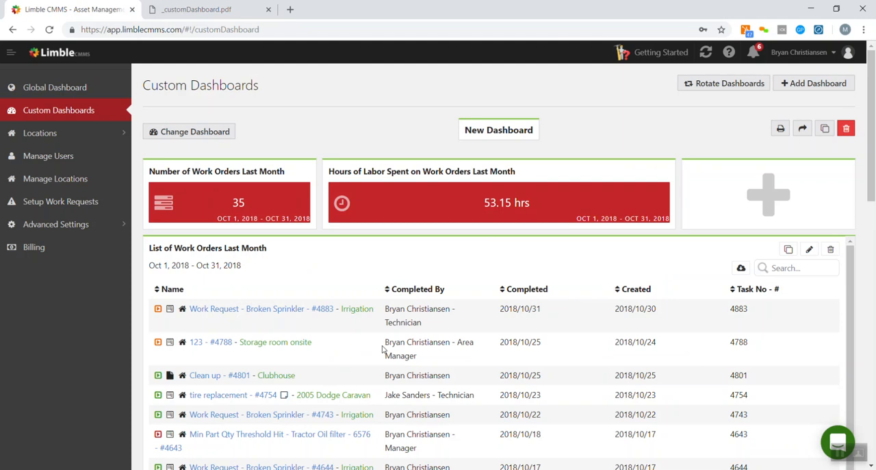